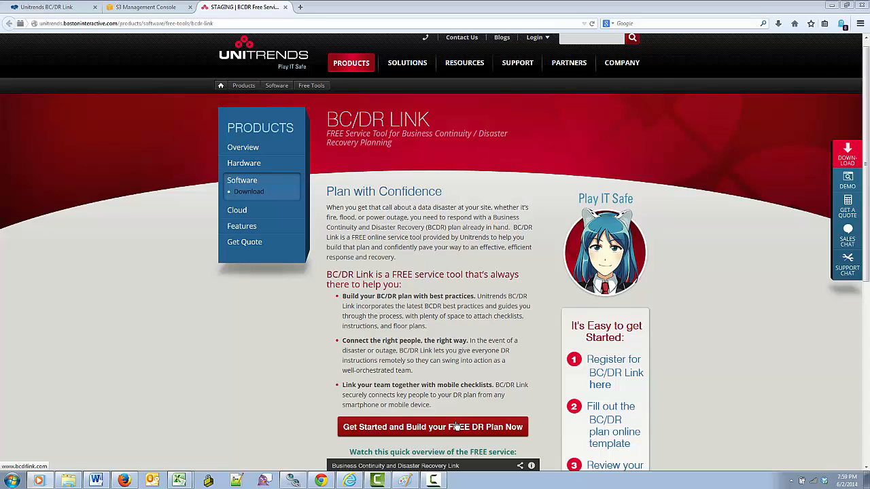
mouse_move(63, 46)
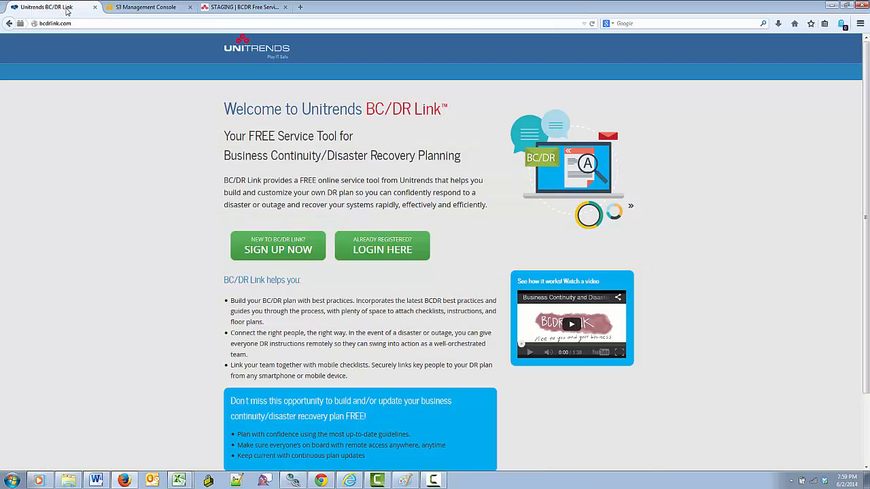
mouse_move(654, 395)
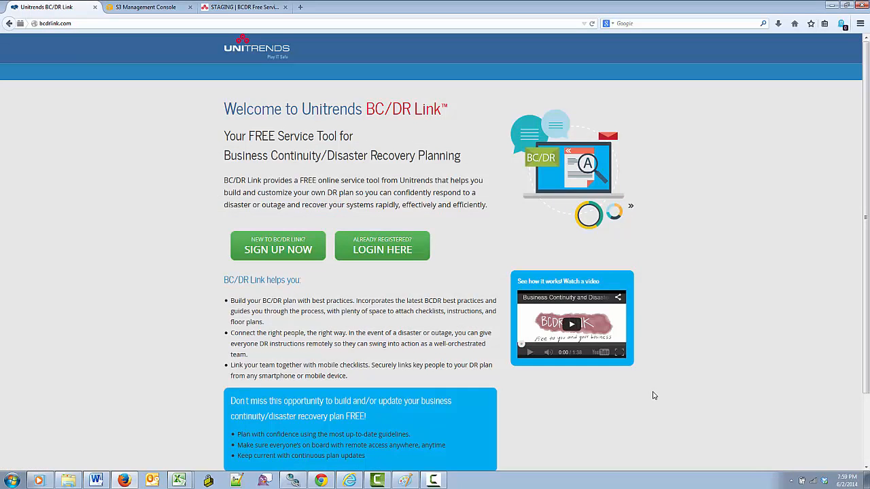
mouse_move(663, 416)
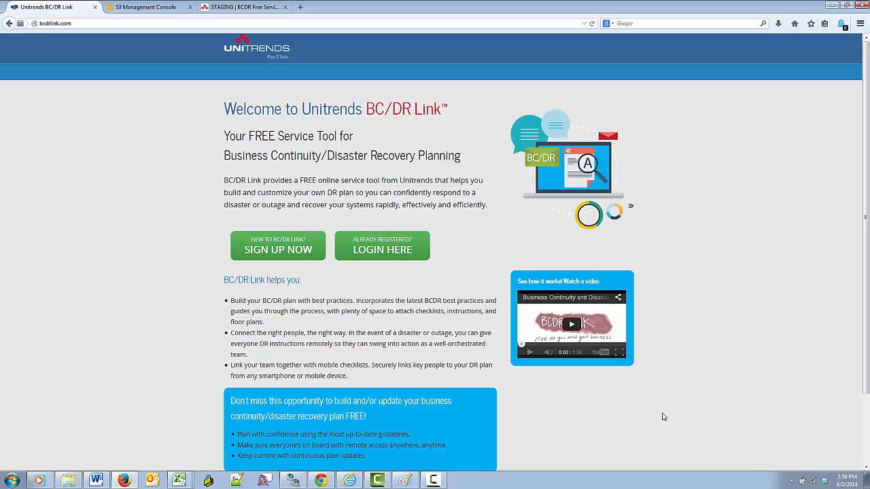
Step: Start registering as a new BC/DR Link user from the welcome page
left_click(277, 246)
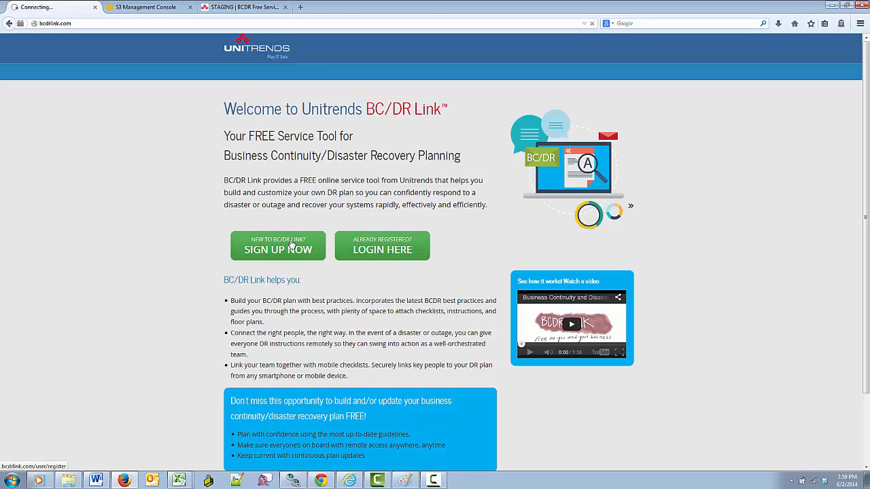
left_click(277, 245)
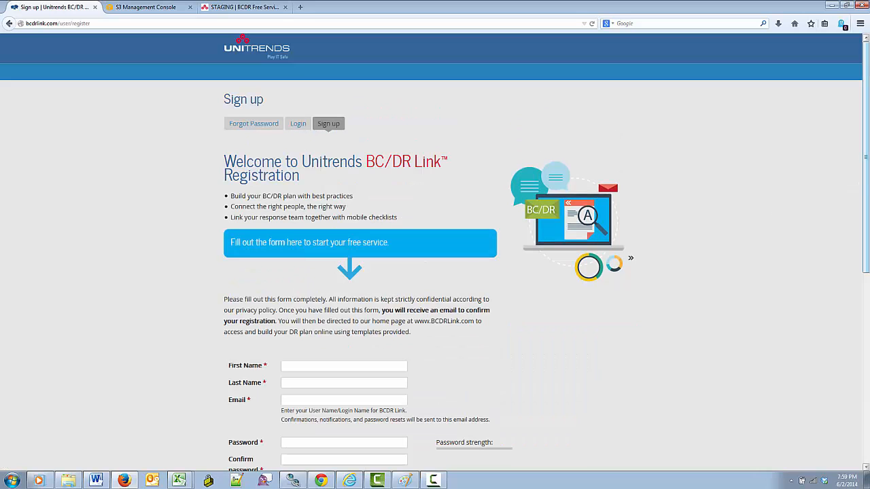
scroll("down", 3)
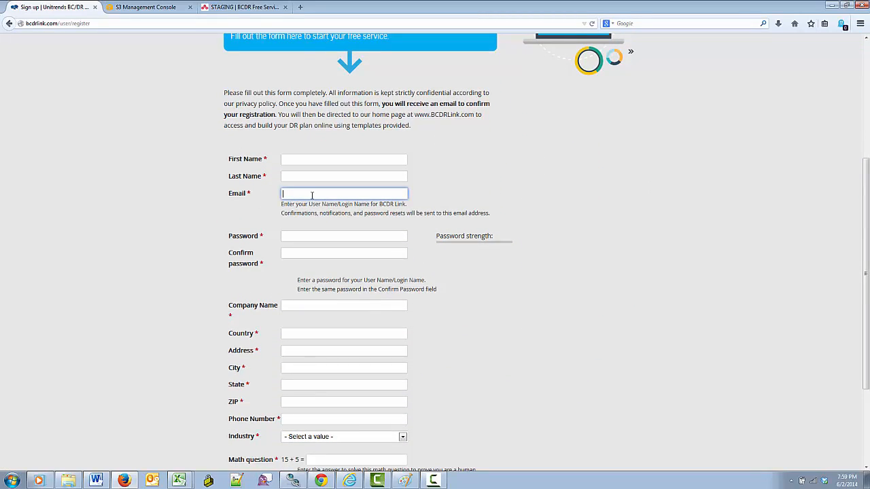
type("your me")
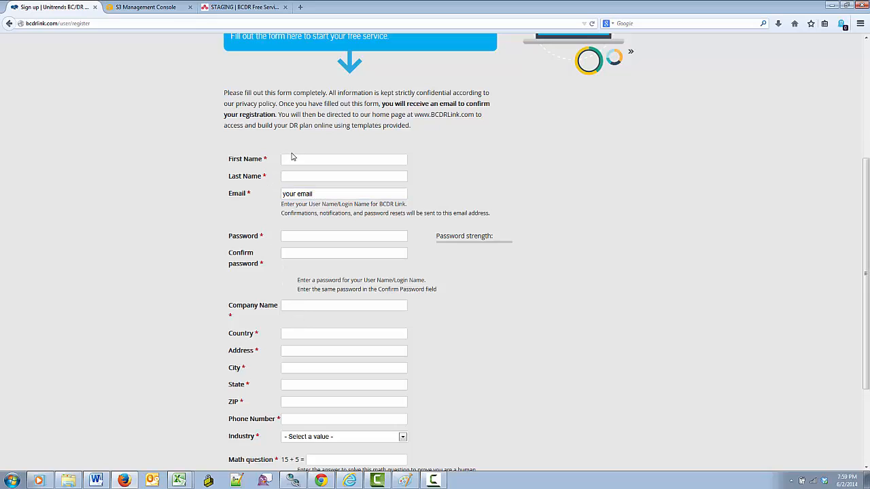
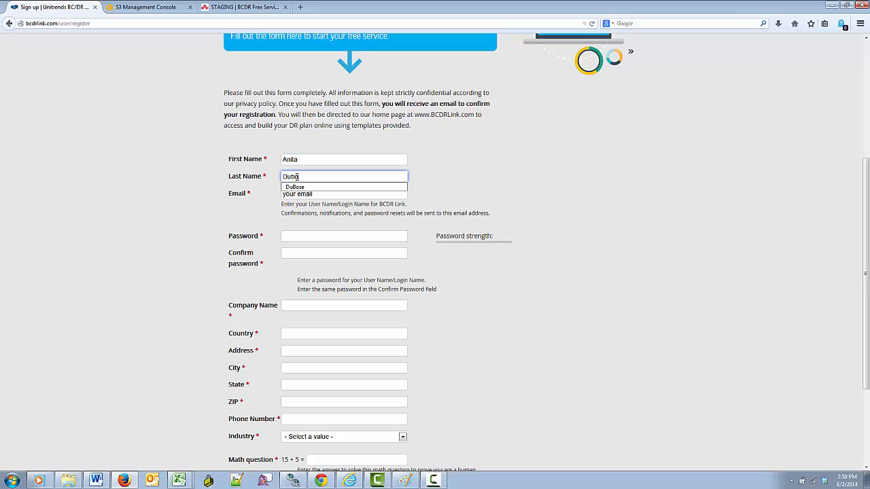
left_click(294, 188)
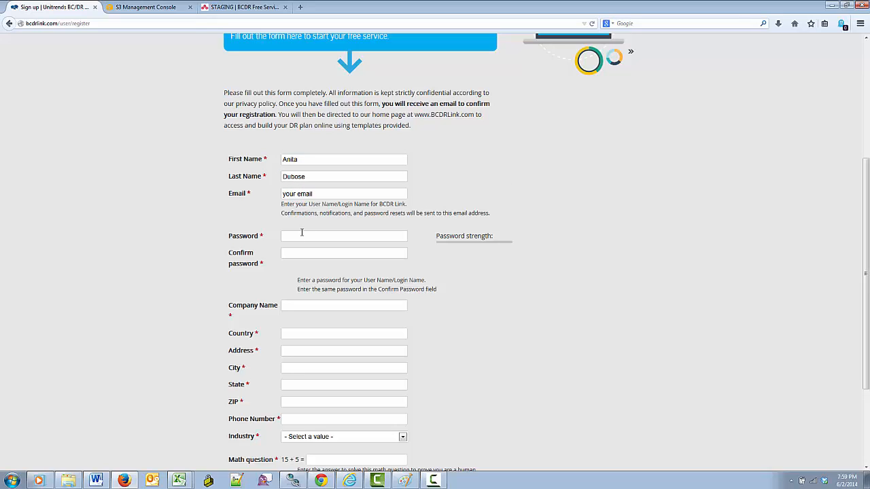
Step: Enter 'My Company' as the company name on the registration form
left_click(343, 304)
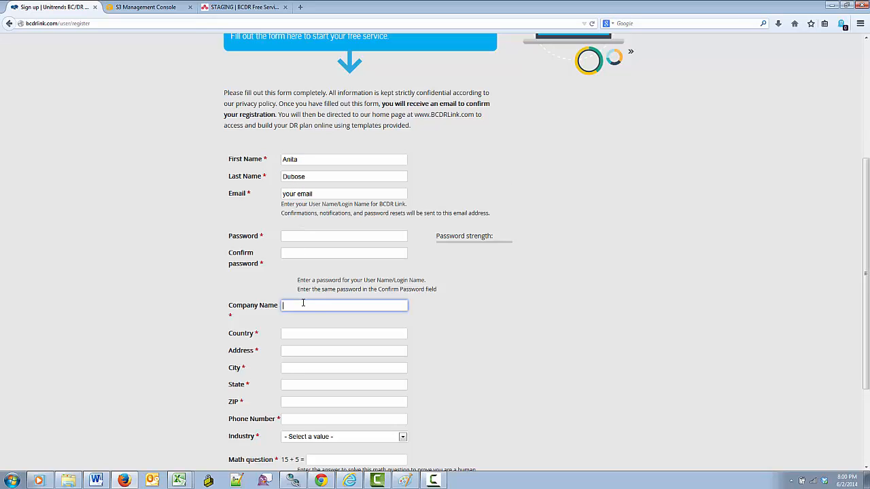
type("My Comp")
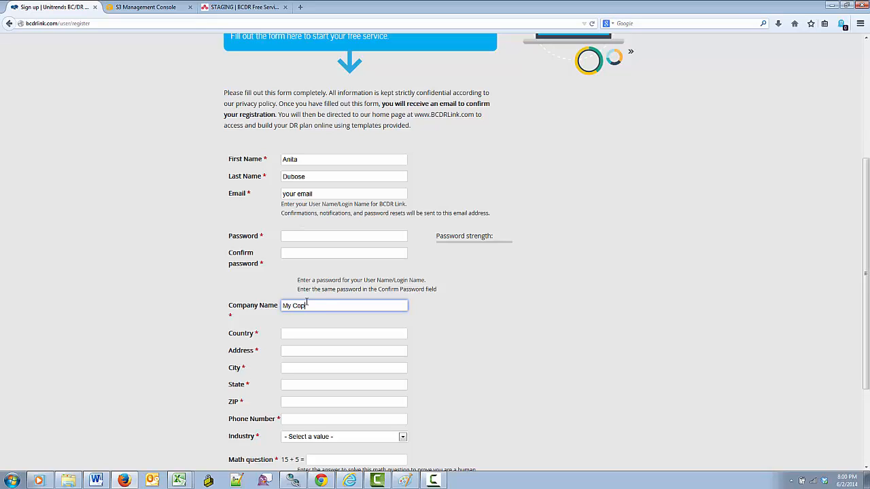
type("any")
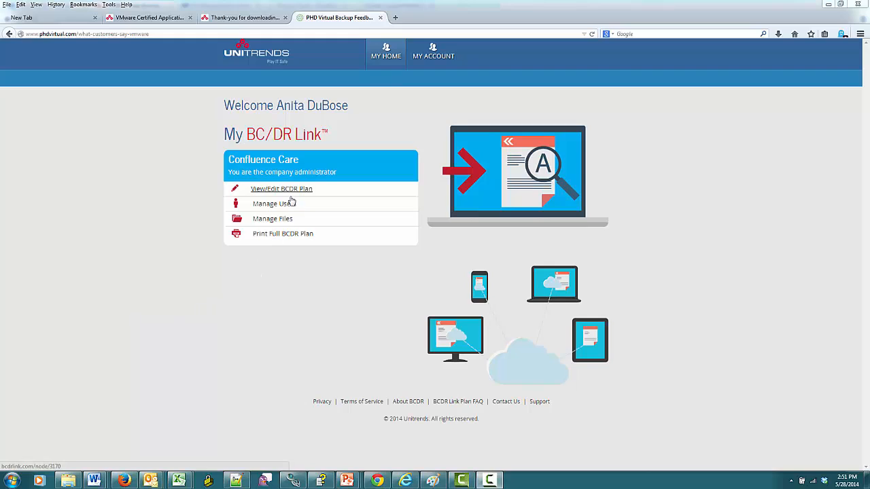
mouse_move(292, 193)
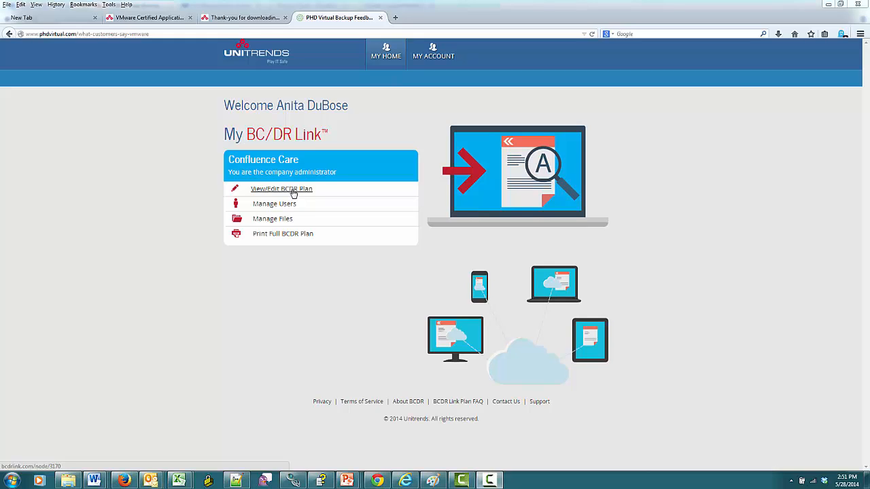
left_click(280, 189)
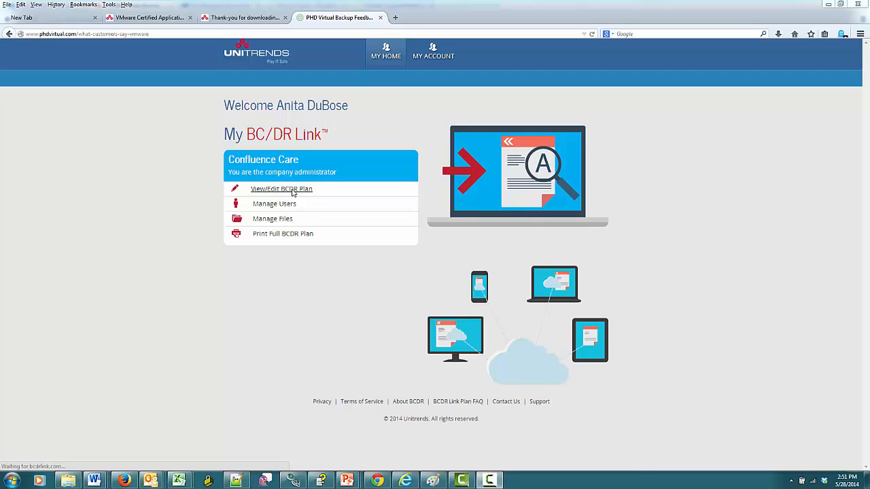
Step: Open the company's BC/DR plan and skim the Emergency Response Actions page
left_click(280, 189)
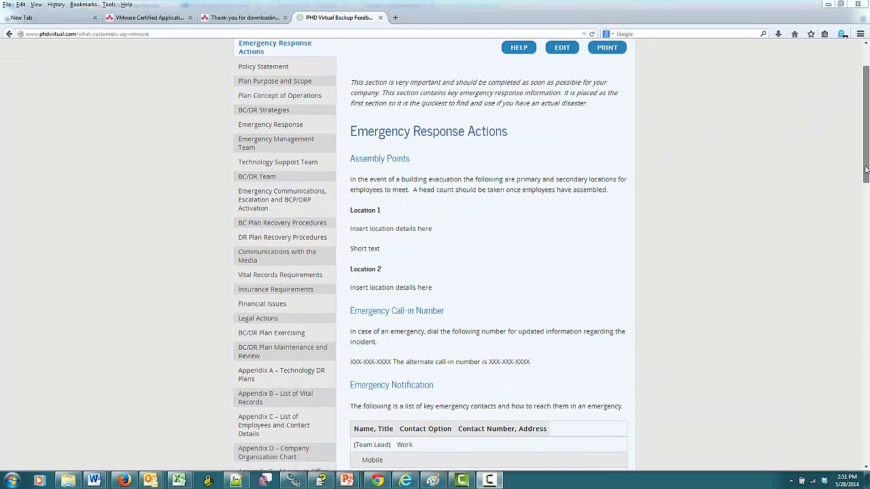
scroll("down", 3)
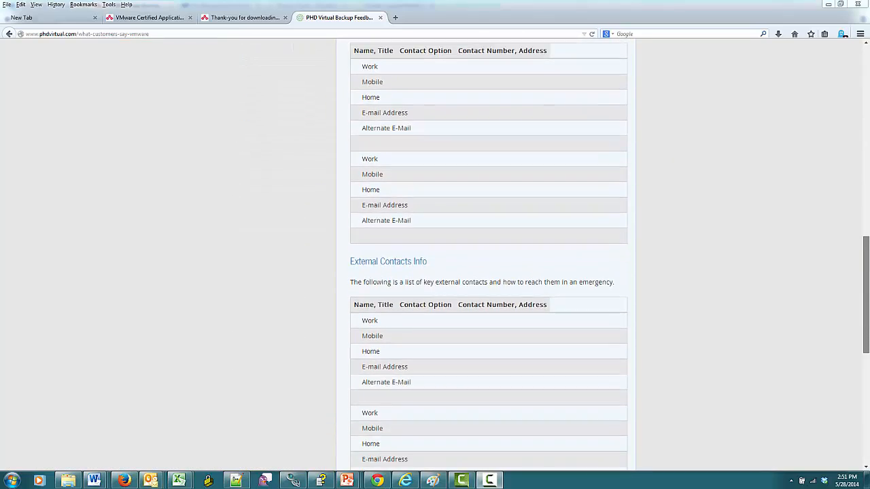
scroll("up", 3)
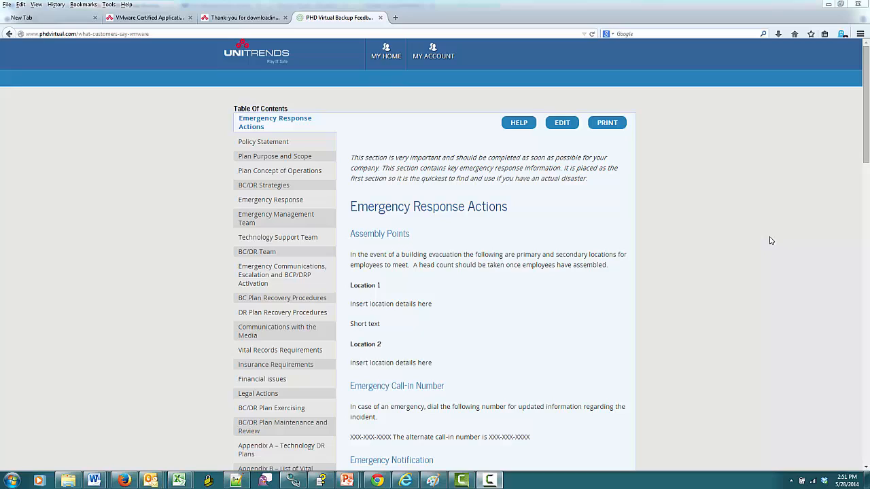
mouse_move(802, 265)
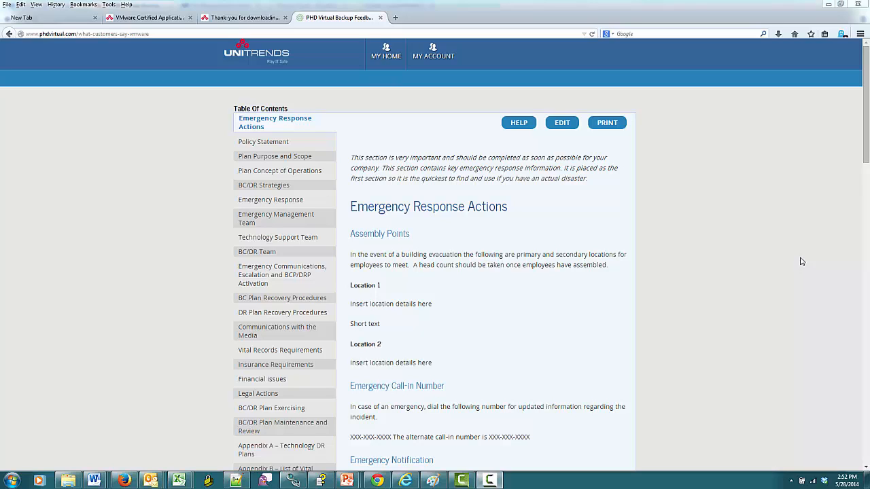
mouse_move(711, 261)
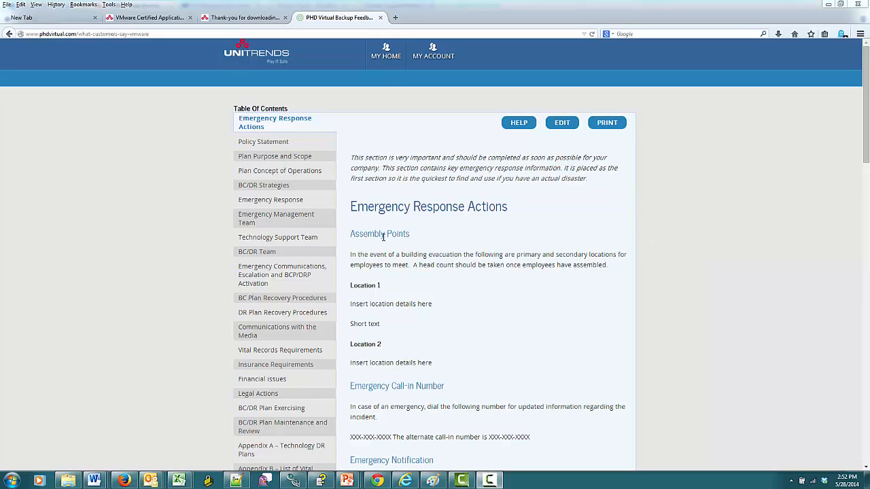
mouse_move(286, 230)
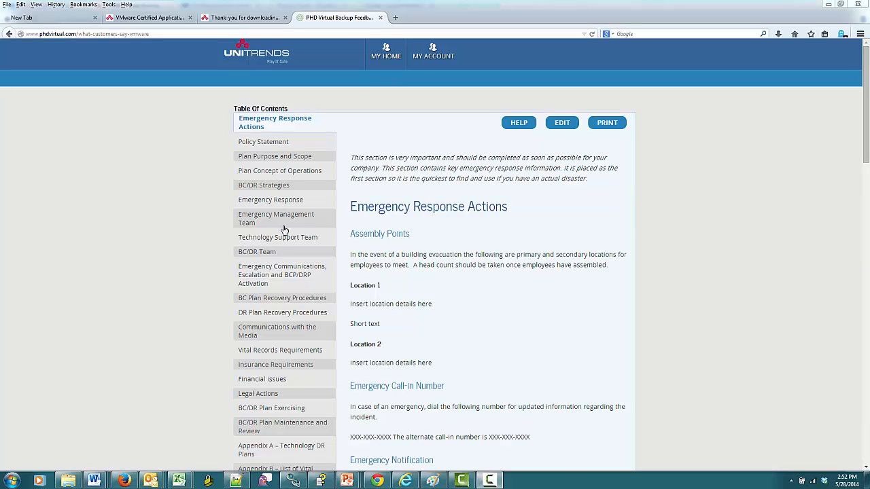
mouse_move(261, 378)
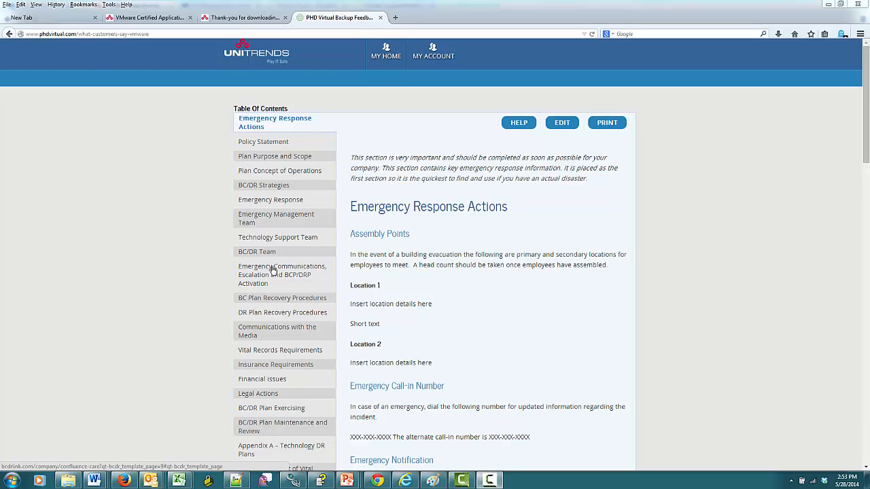
mouse_move(274, 245)
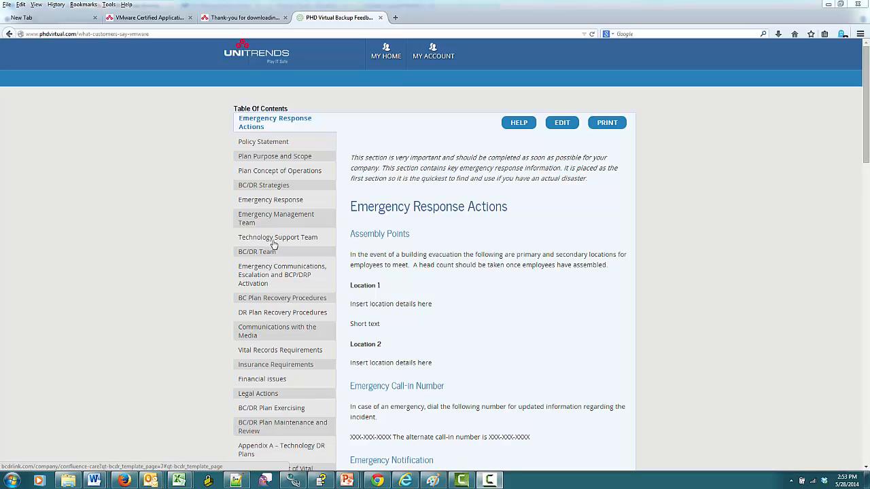
Step: Browse the Technology Support Team, Recovery Procedures and Communications with the Media sections
left_click(277, 237)
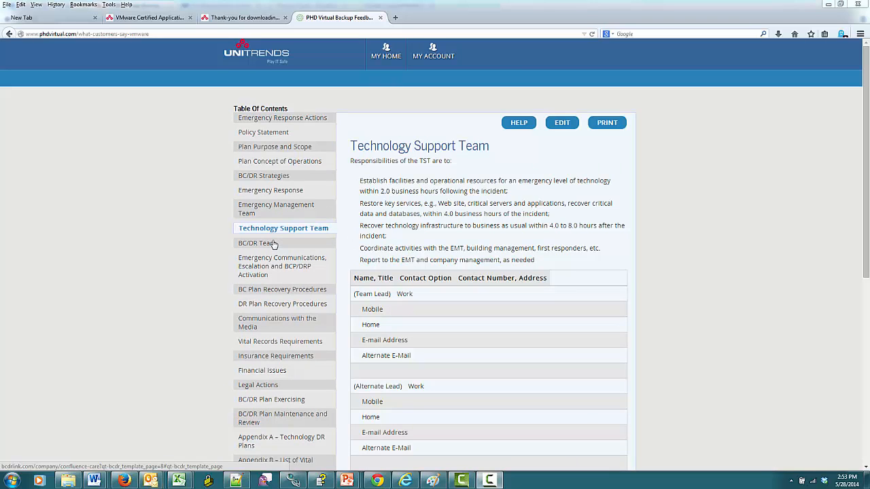
mouse_move(271, 197)
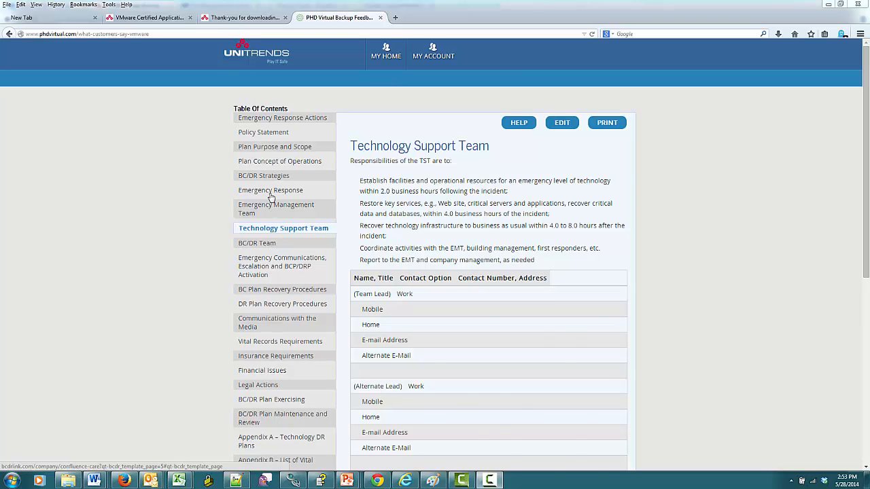
left_click(270, 191)
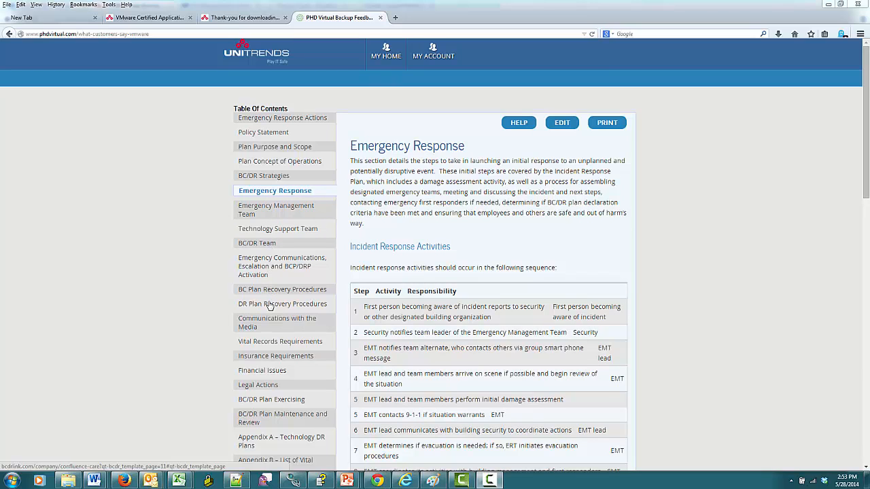
left_click(282, 304)
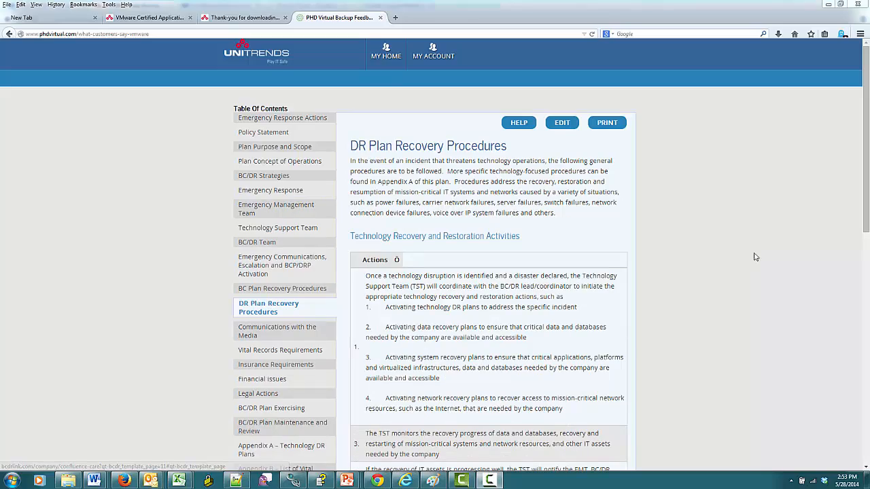
scroll("down", 3)
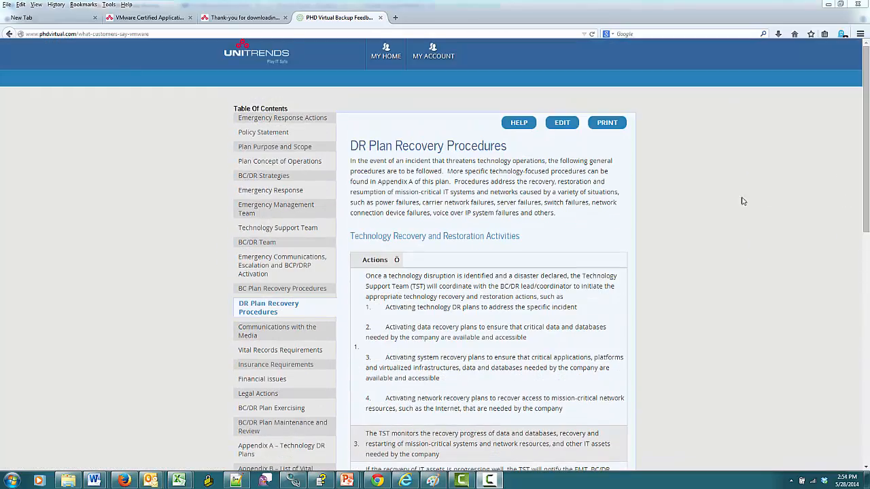
mouse_move(287, 332)
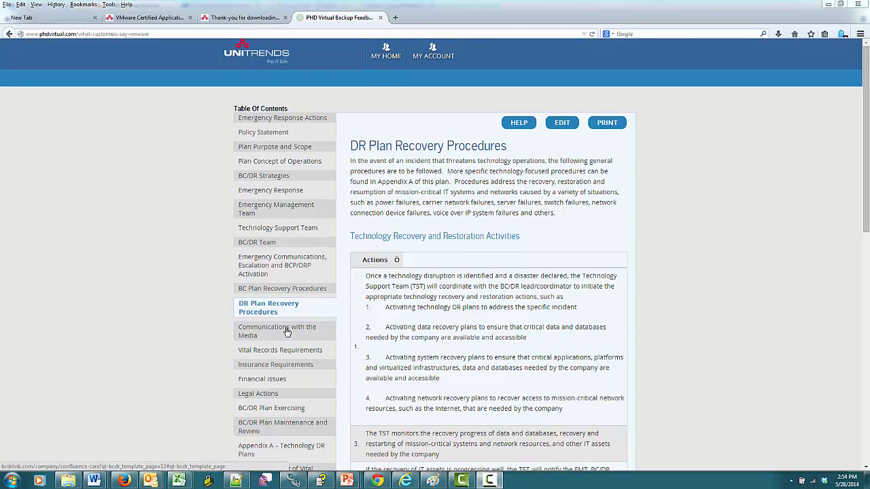
left_click(276, 332)
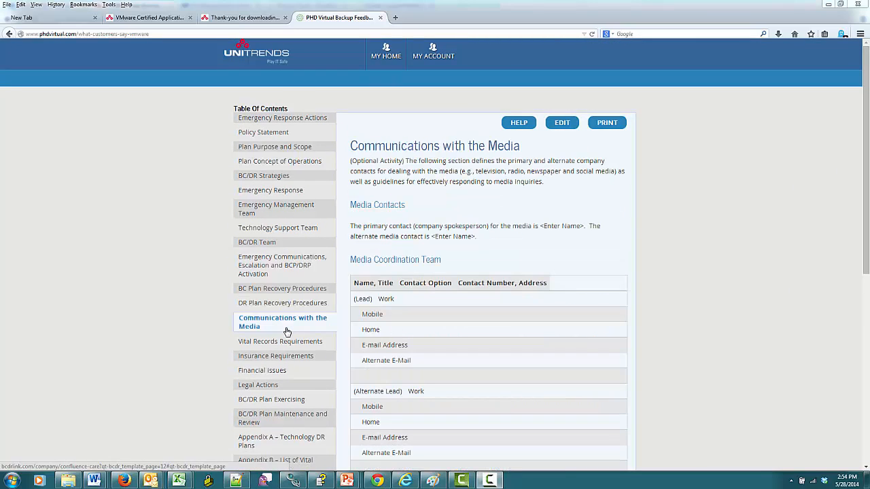
mouse_move(780, 280)
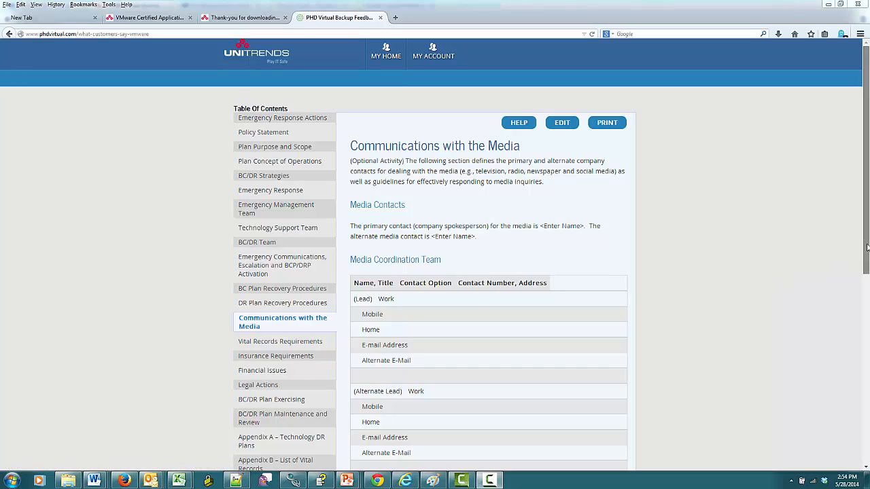
scroll("down", 3)
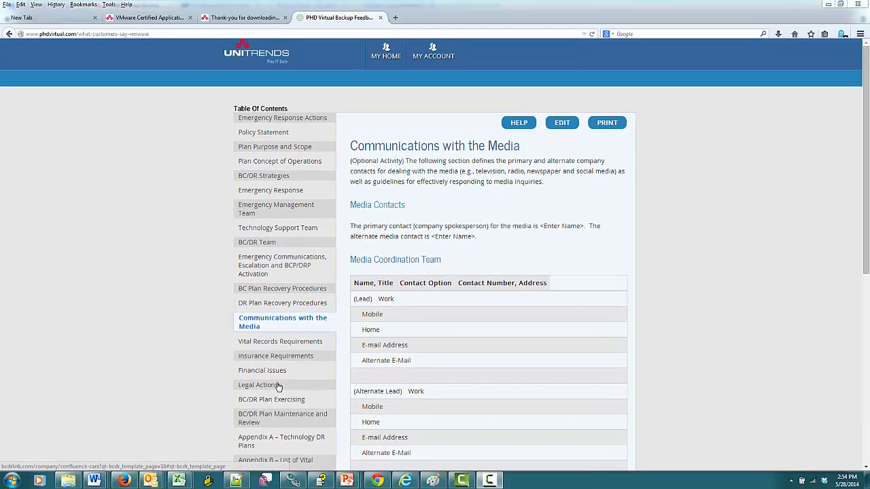
Step: Review the Legal Actions section, then return to Emergency Response Actions
left_click(261, 385)
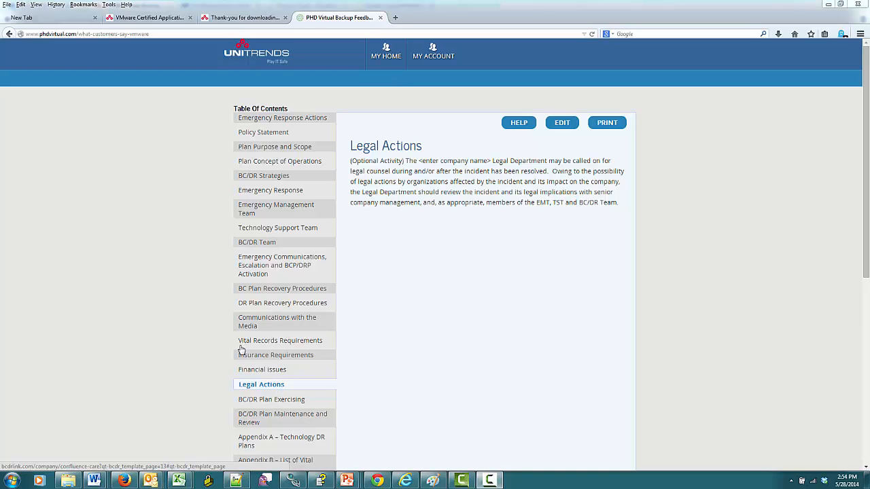
scroll("down", 3)
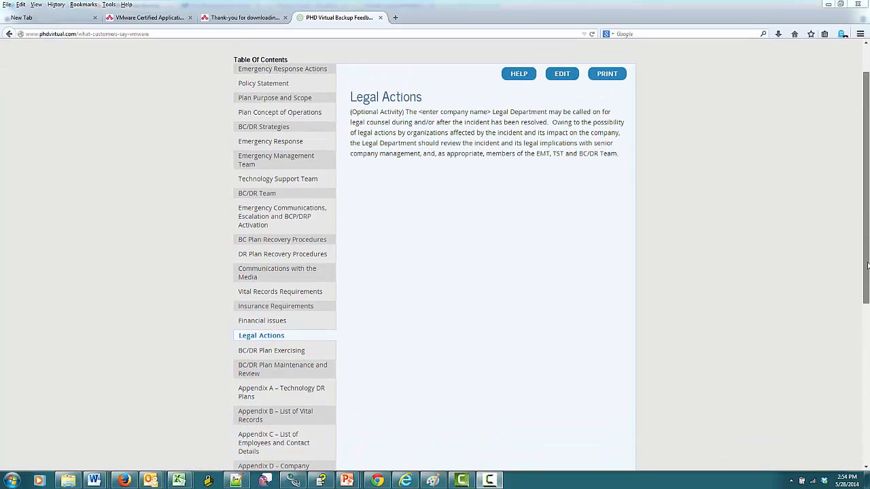
scroll("down", 3)
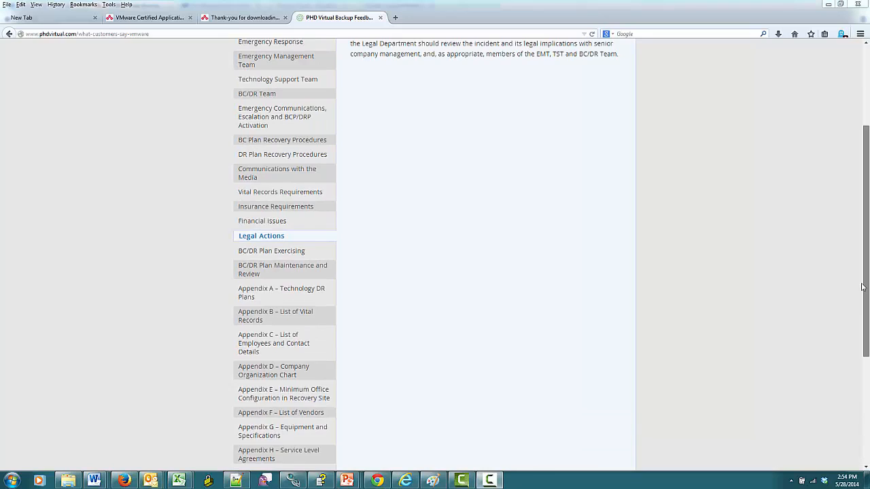
scroll("up", 3)
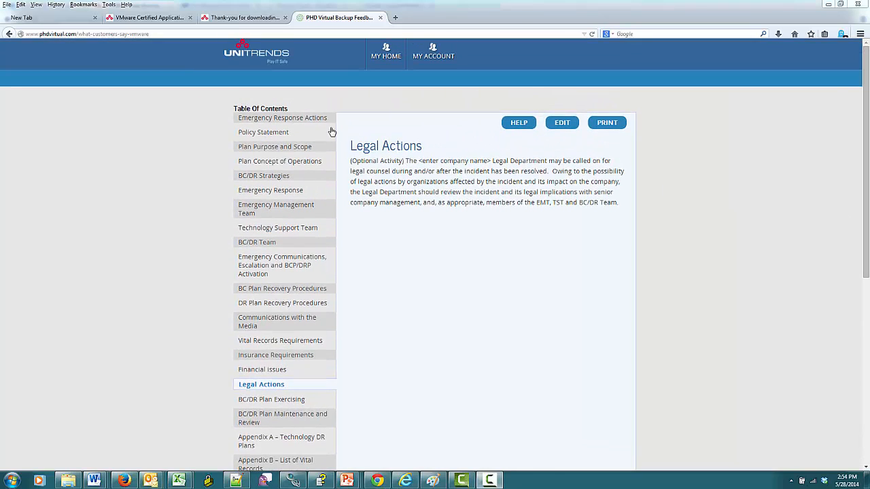
left_click(283, 117)
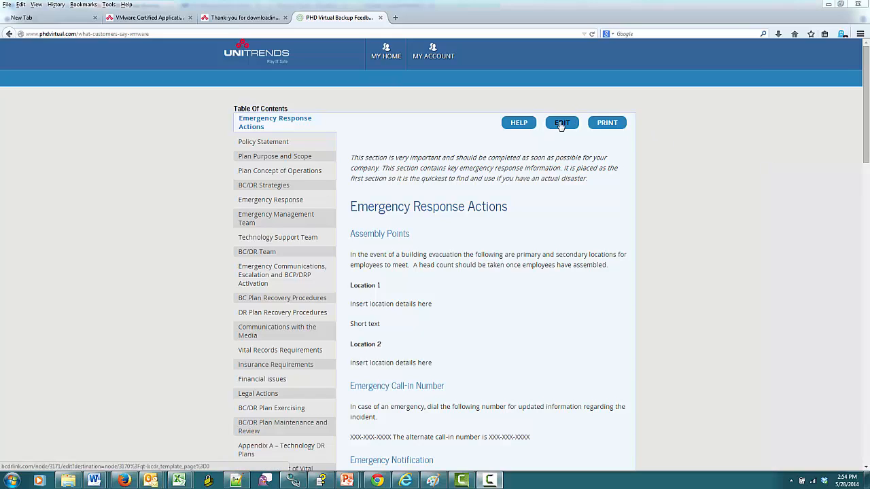
Step: Open the Emergency Response Actions section in the rich-text editor
left_click(562, 123)
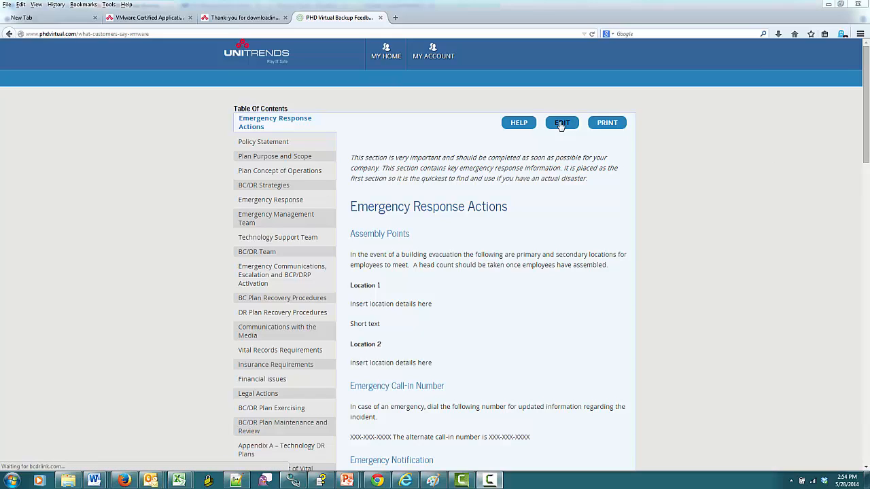
left_click(563, 122)
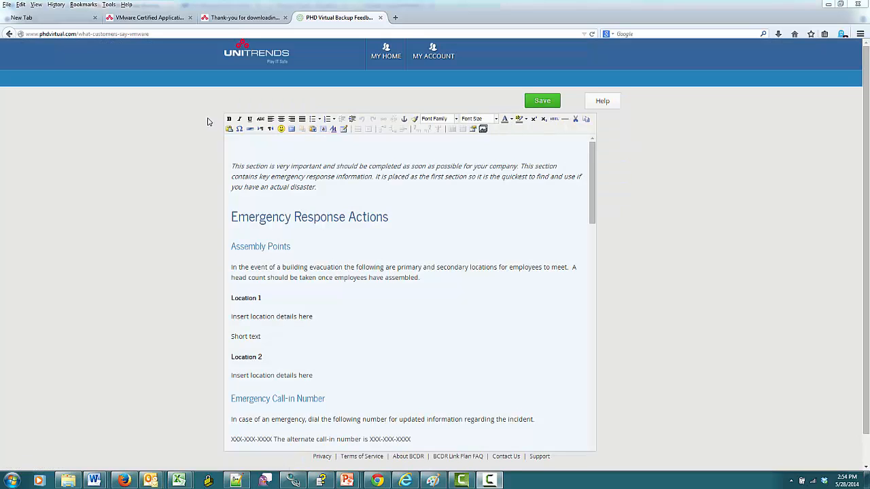
mouse_move(239, 119)
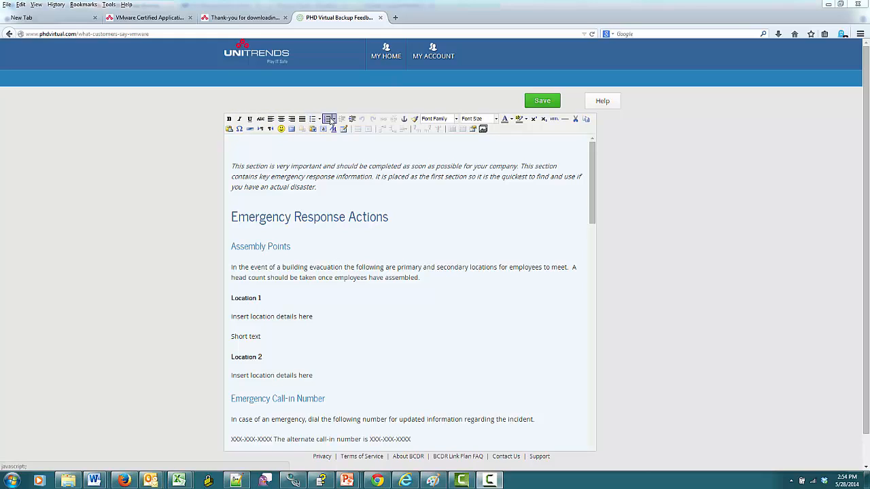
mouse_move(352, 120)
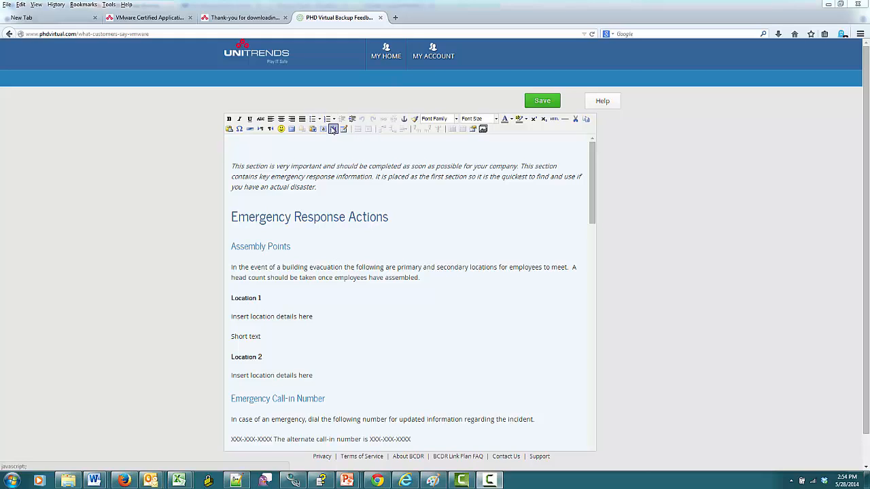
mouse_move(334, 128)
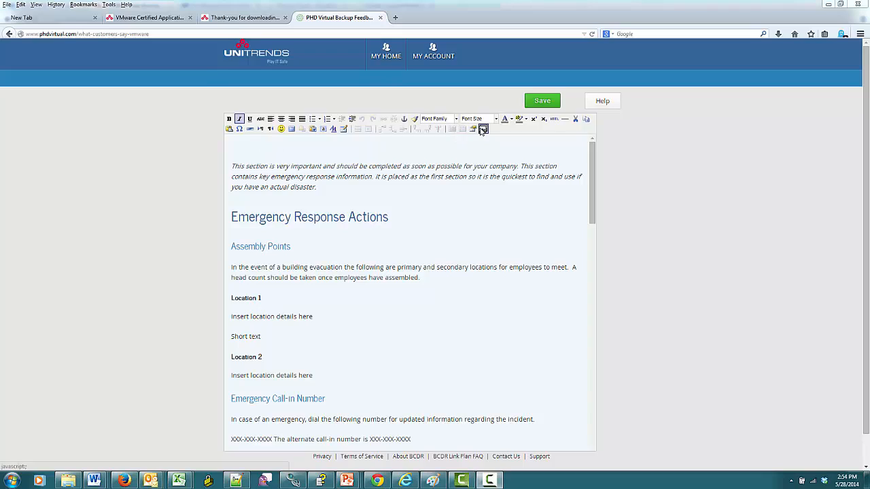
Step: Insert Confluence logo.png from the file library at the top of the section
left_click(483, 129)
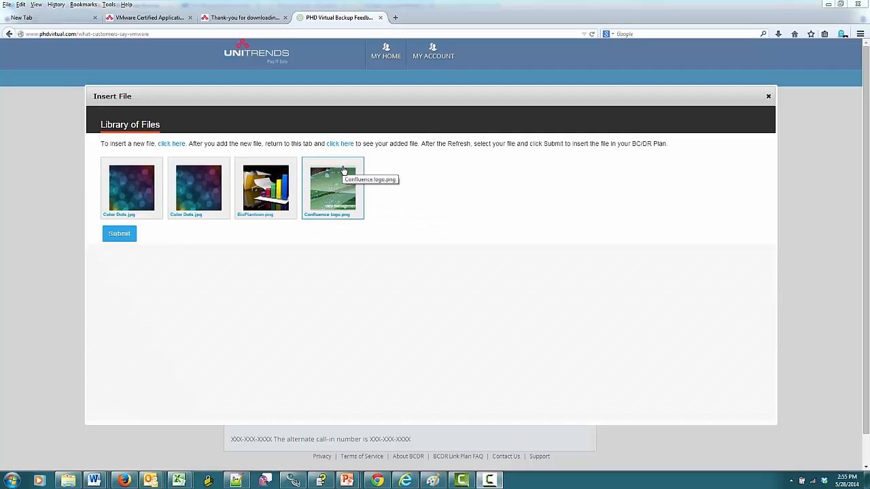
left_click(120, 234)
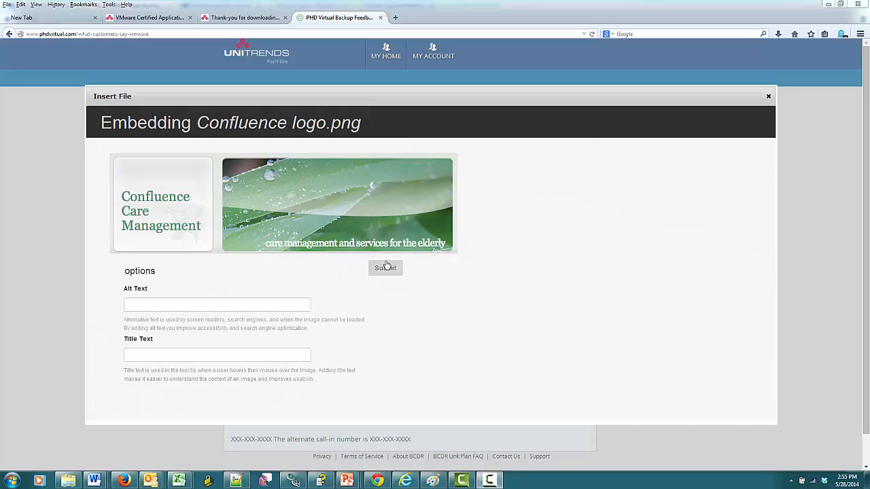
left_click(386, 266)
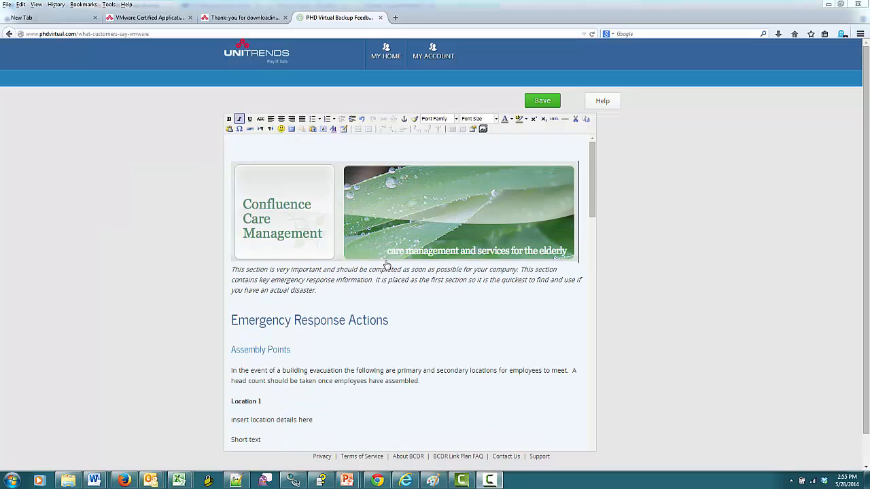
mouse_move(859, 188)
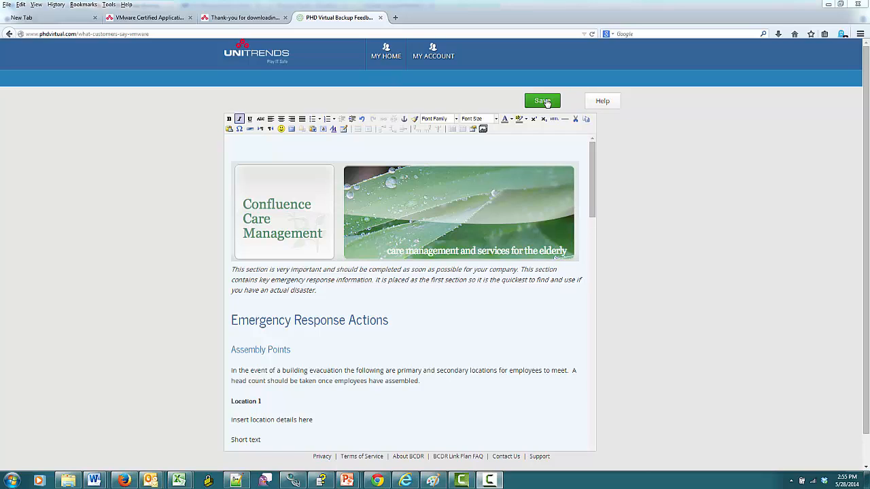
Step: Save the Emergency Response Actions section with the embedded logo
left_click(541, 100)
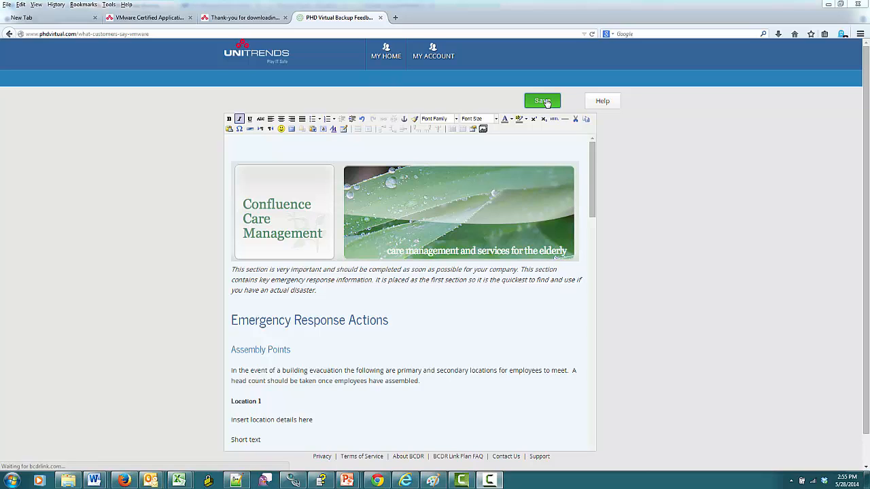
left_click(541, 101)
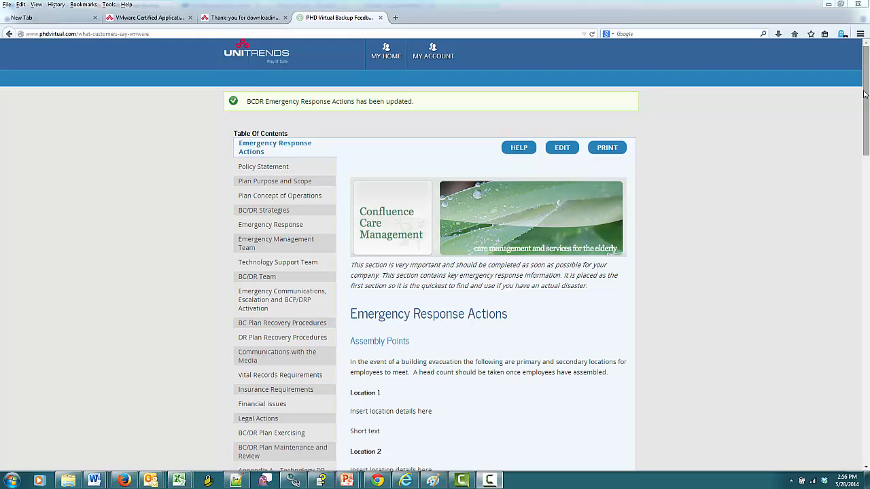
mouse_move(519, 146)
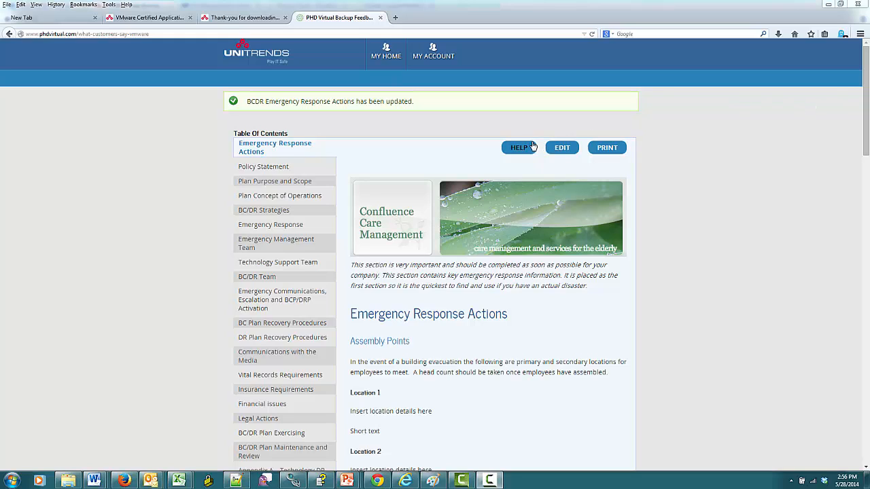
mouse_move(519, 147)
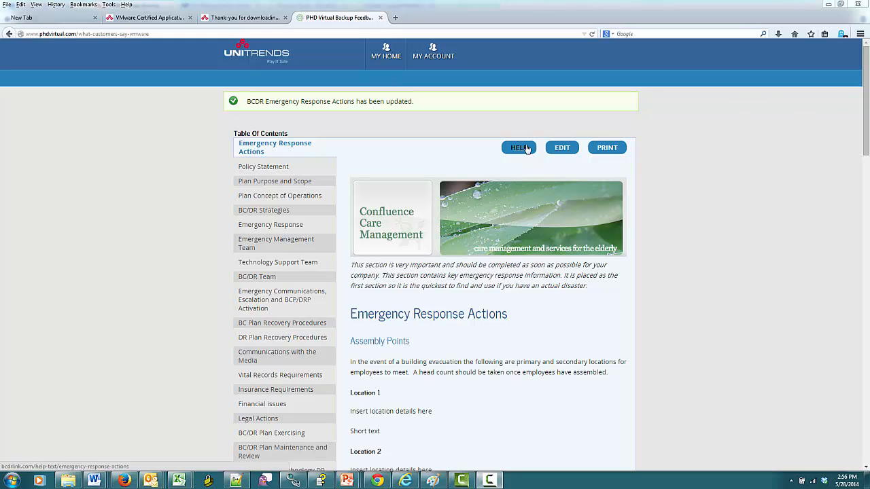
left_click(520, 147)
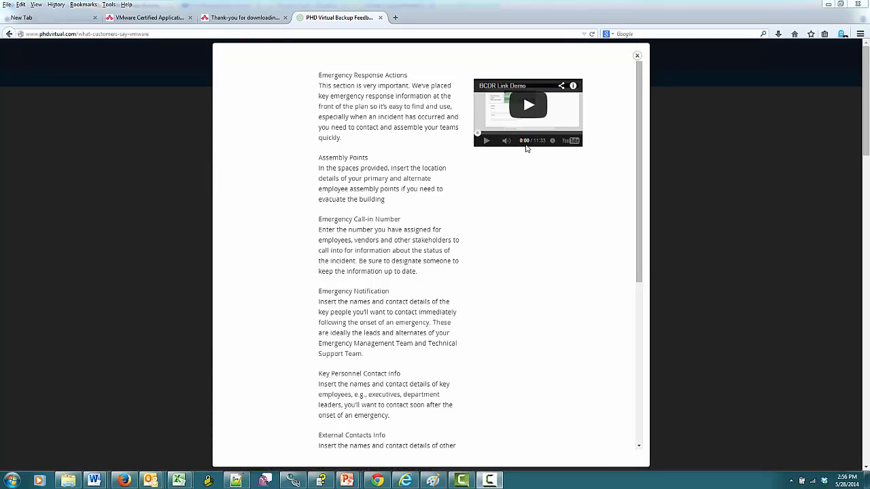
scroll("down", 3)
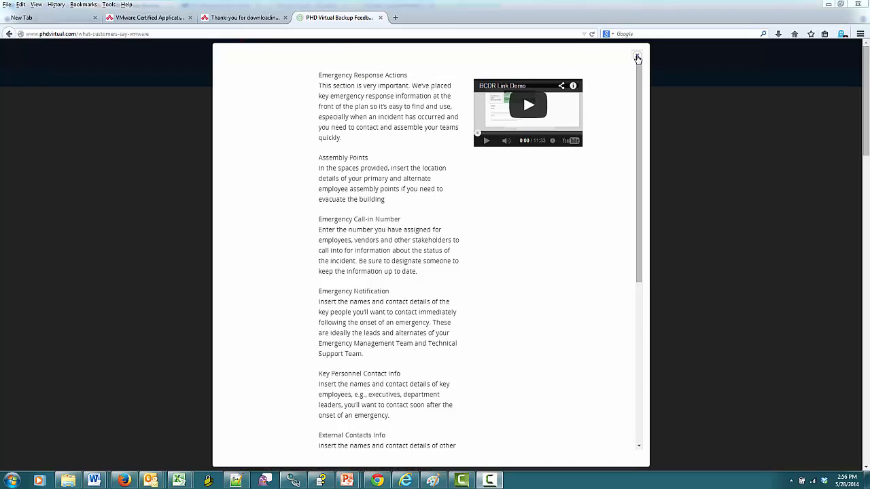
left_click(638, 56)
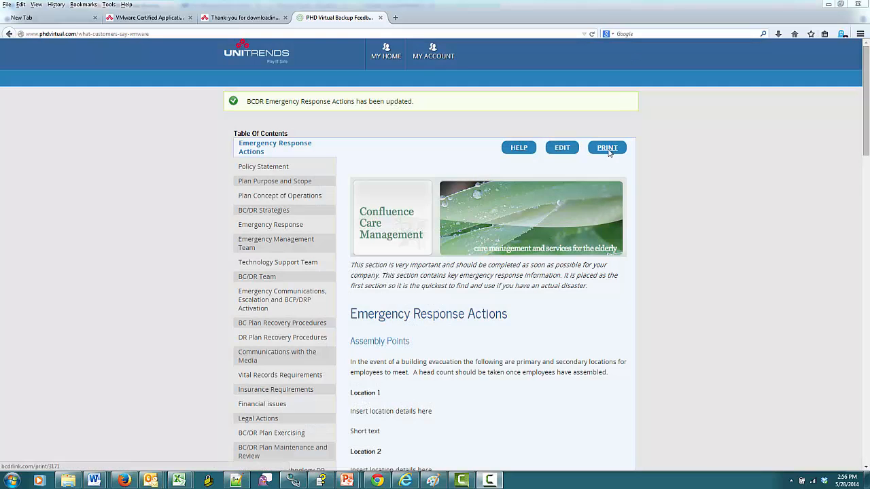
left_click(606, 147)
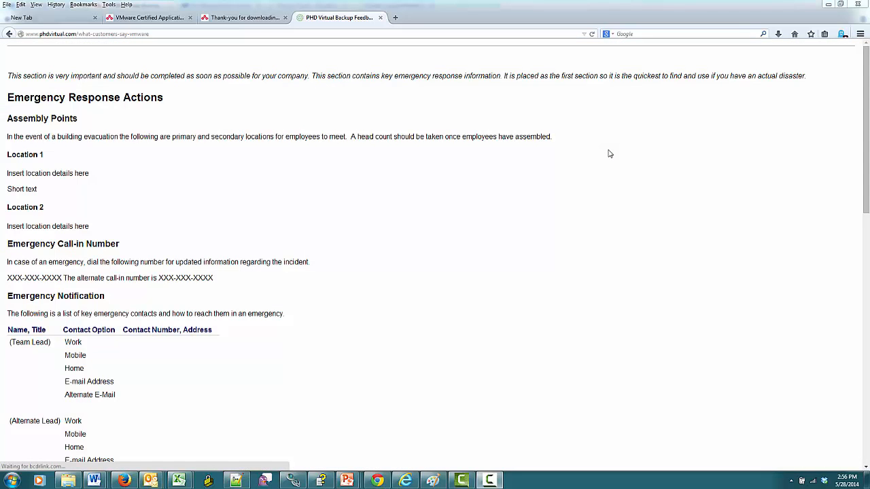
key("ctrl+p")
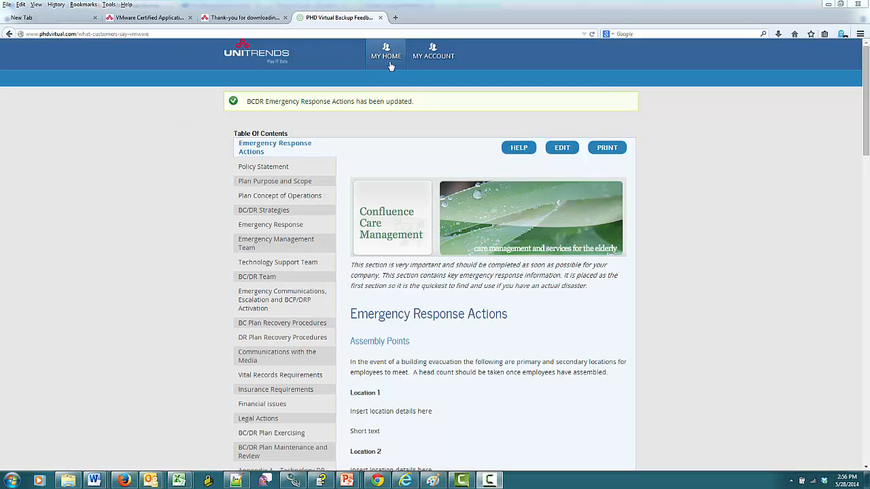
Step: Generate the full 26-page plan print preview via the browser's print options
left_click(387, 56)
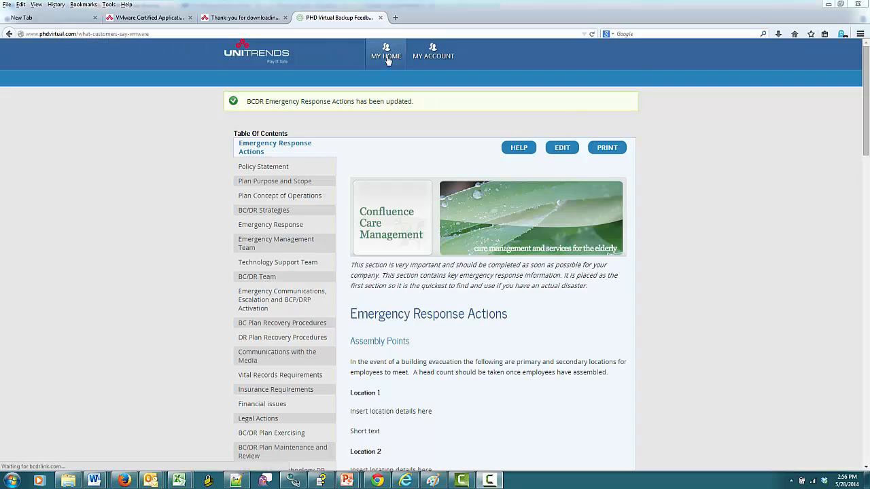
left_click(386, 55)
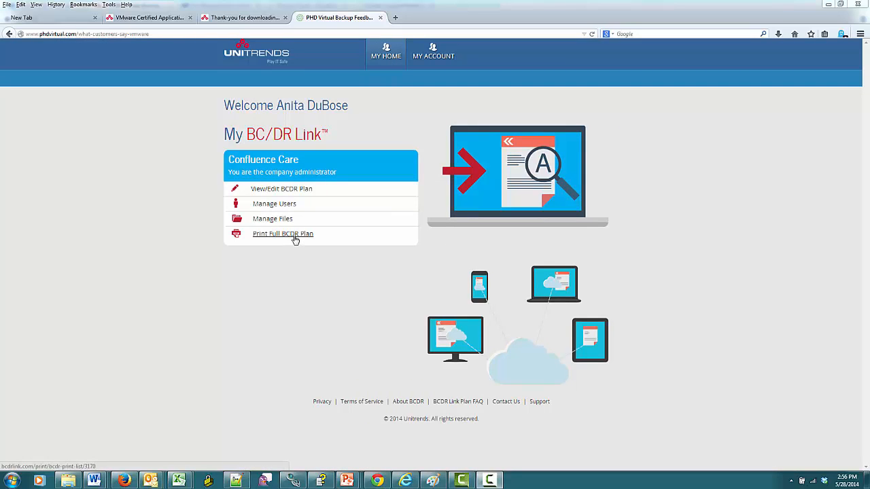
left_click(282, 234)
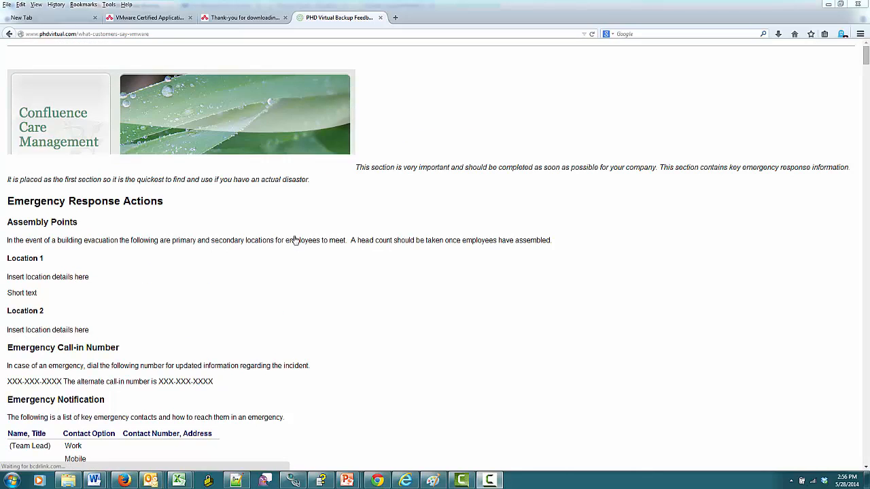
key("ctrl+p")
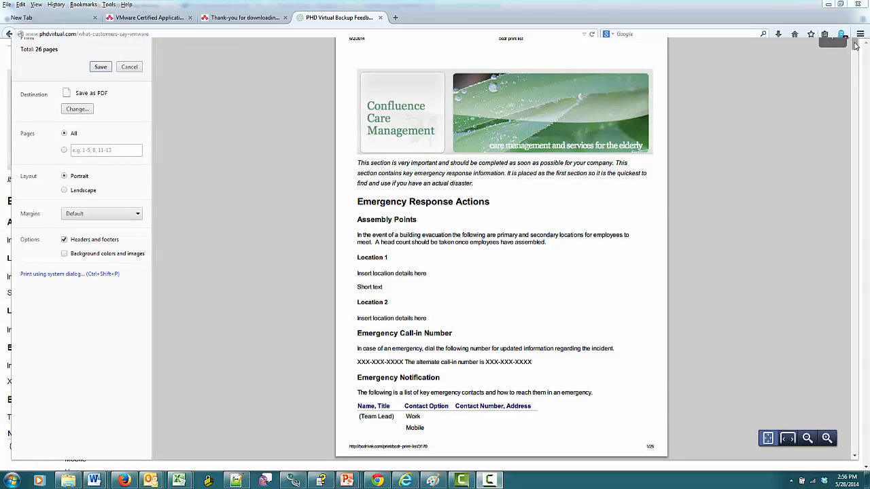
scroll("down", 3)
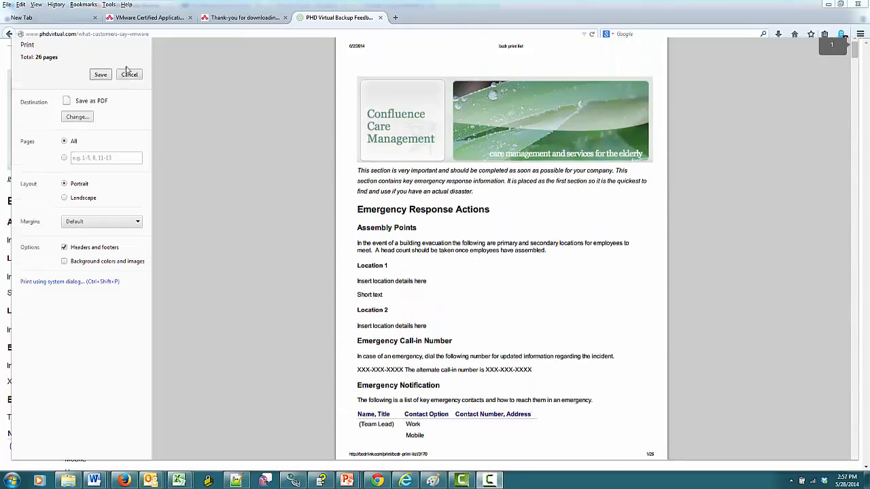
Step: Cancel printing and return to the BC/DR Link home page
left_click(129, 74)
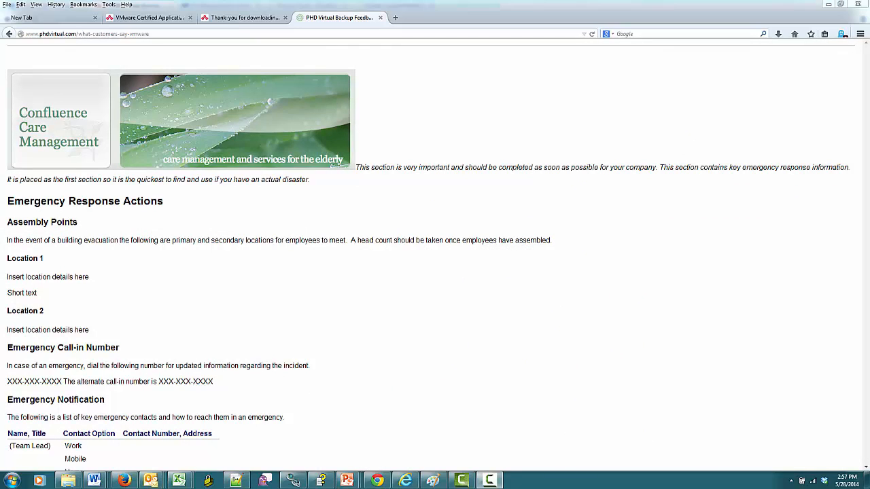
left_click(10, 34)
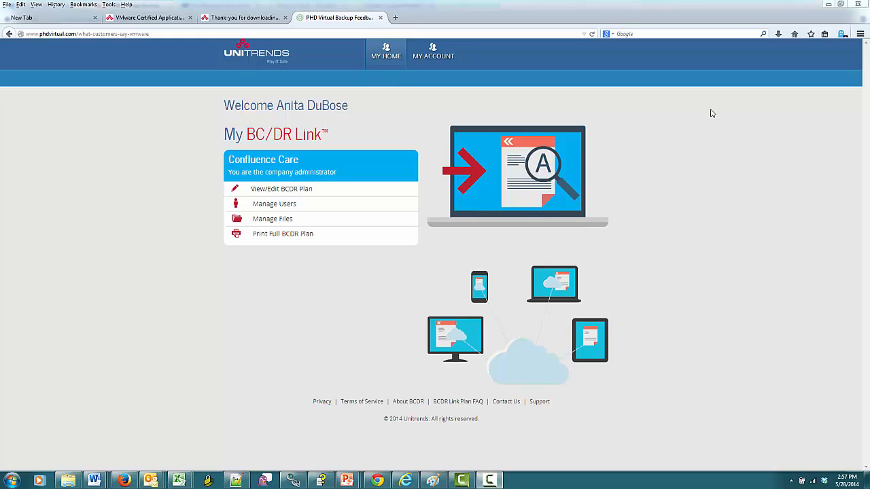
mouse_move(683, 182)
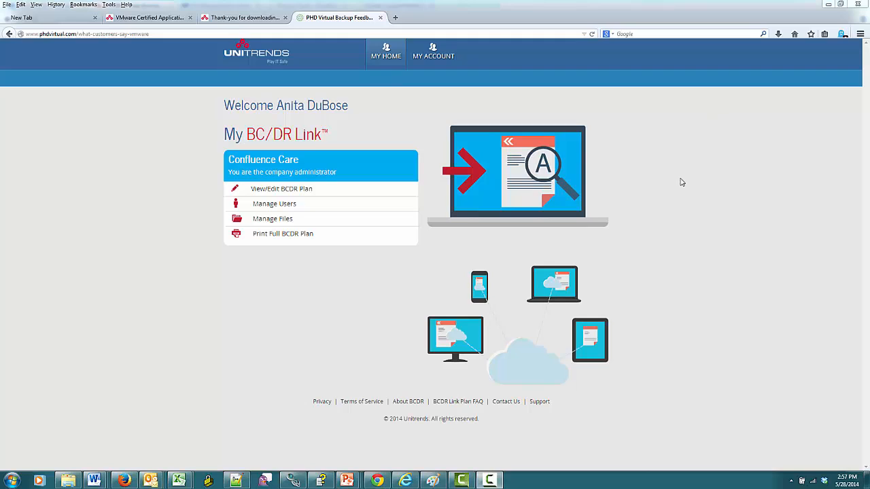
mouse_move(272, 217)
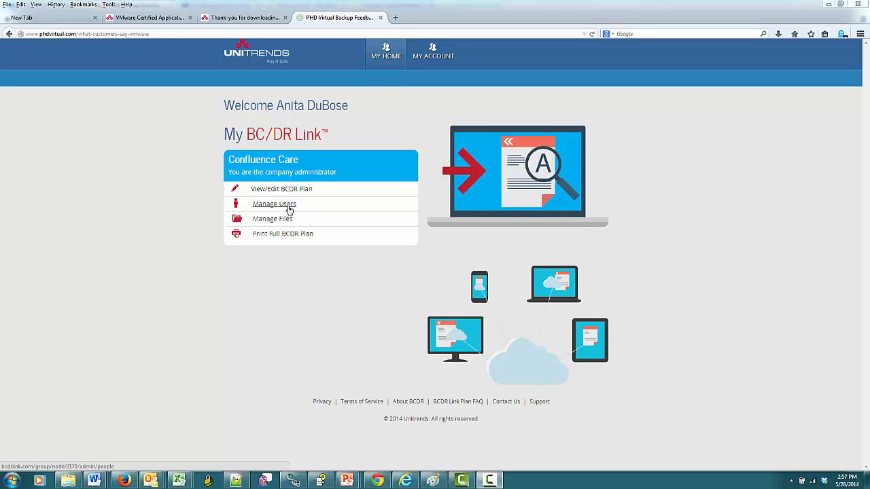
left_click(275, 204)
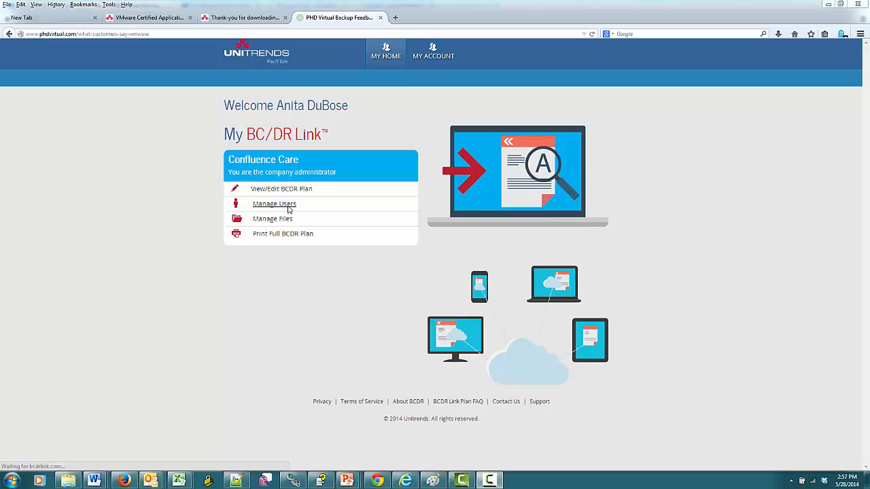
left_click(275, 204)
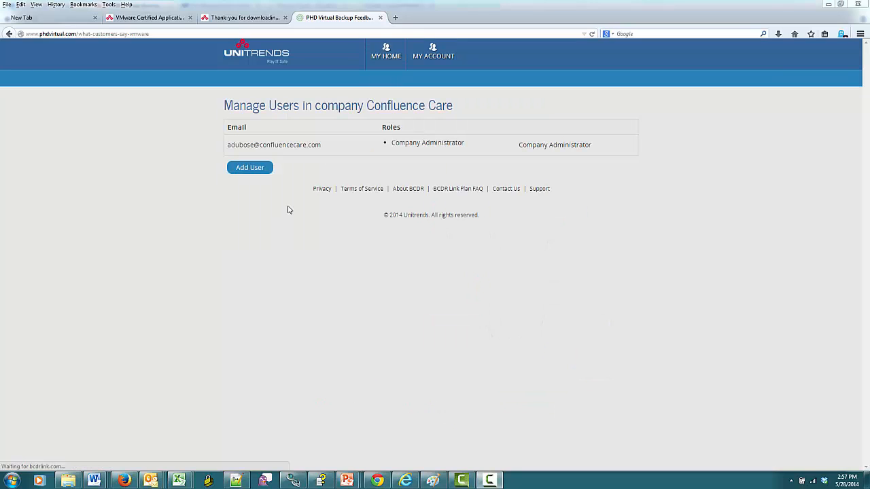
left_click(250, 167)
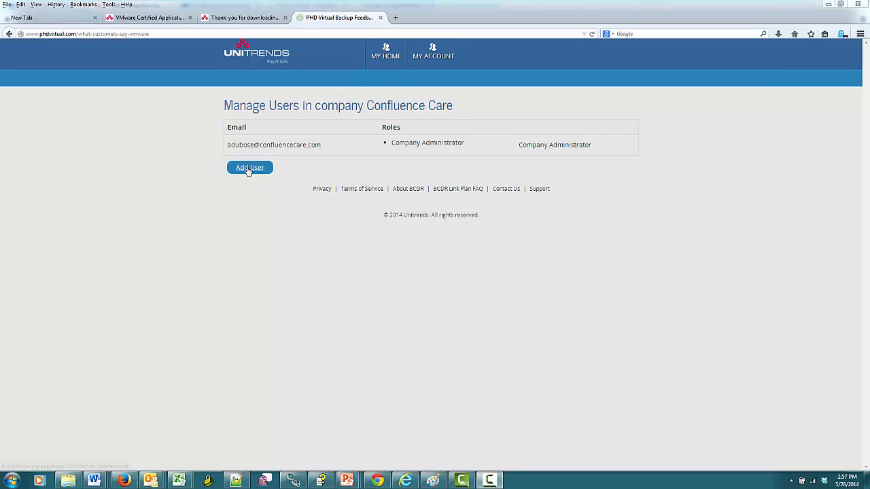
left_click(250, 169)
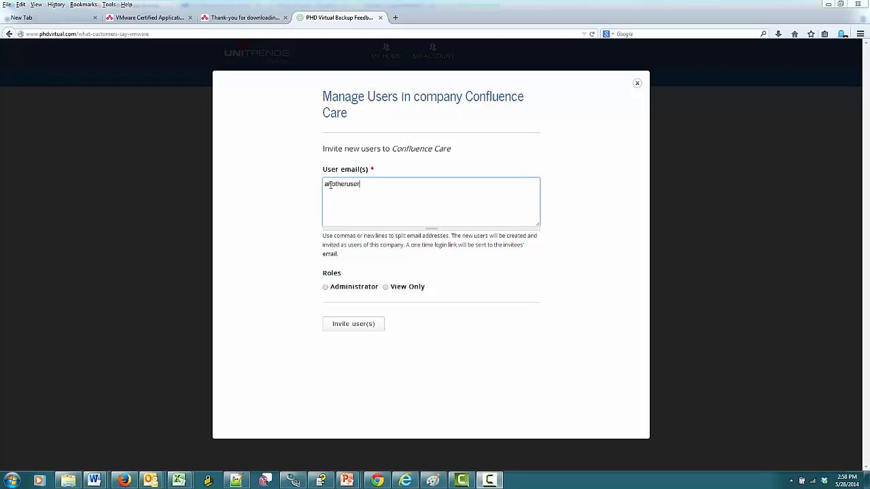
type("@confluenc")
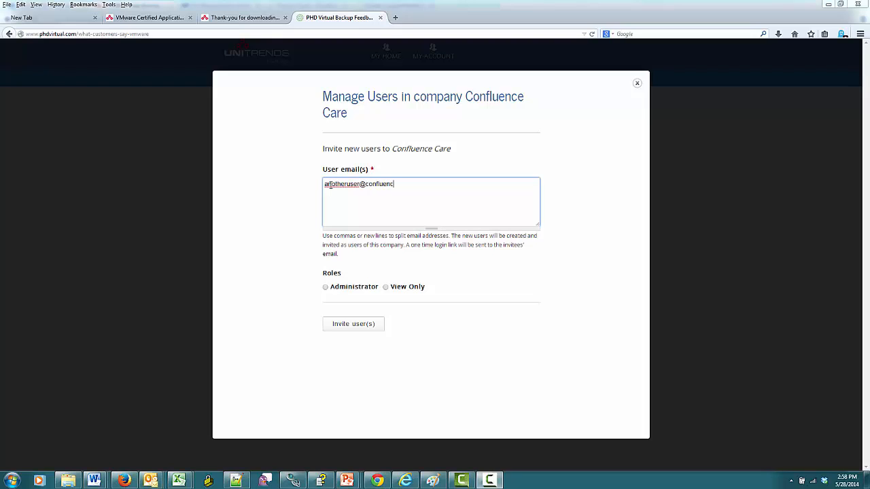
type("ecare.com")
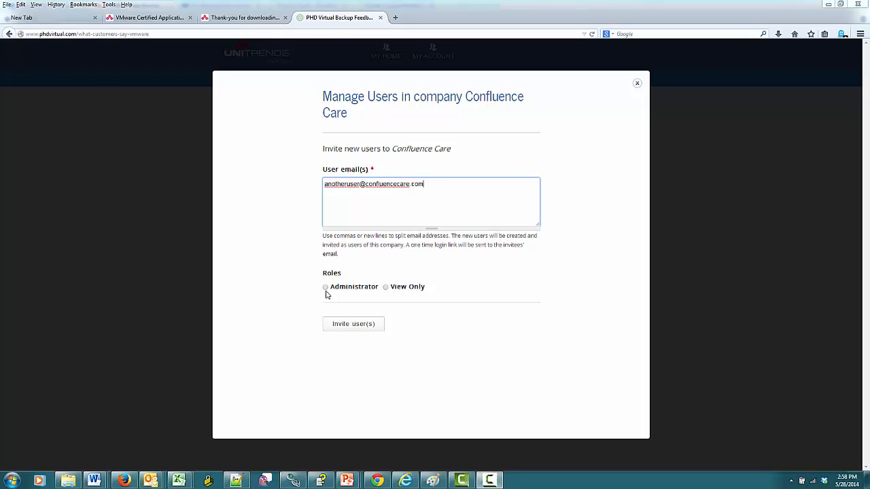
Step: Invite the user with View Only access instead of administrator and return home
left_click(325, 285)
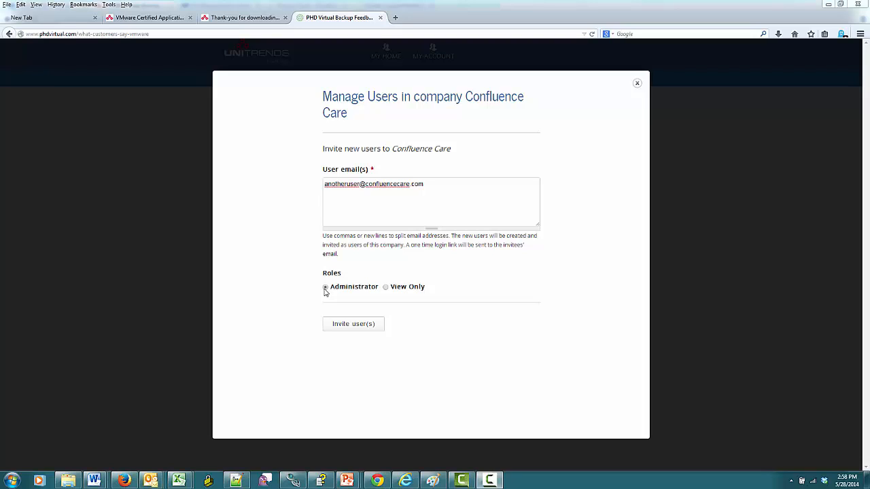
mouse_move(397, 290)
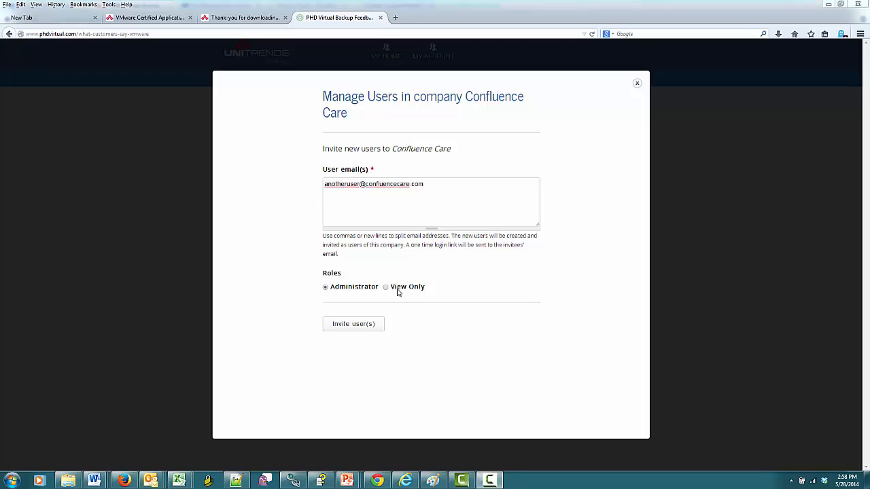
left_click(386, 286)
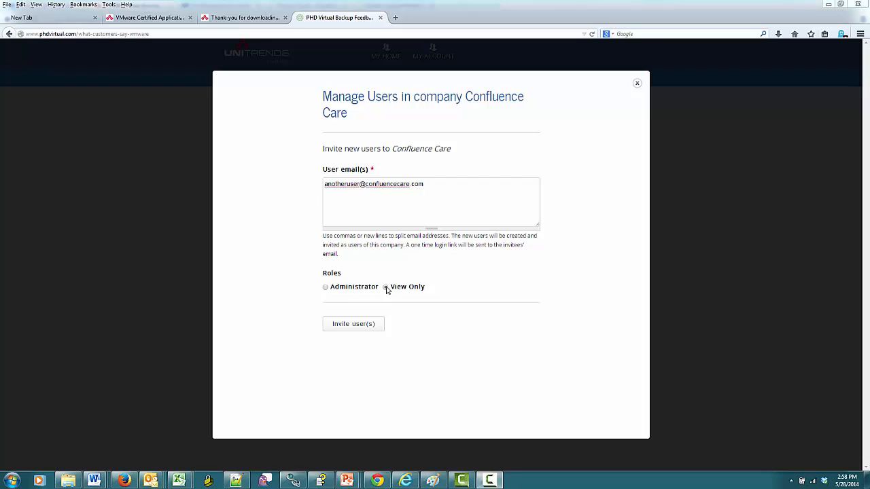
left_click(386, 286)
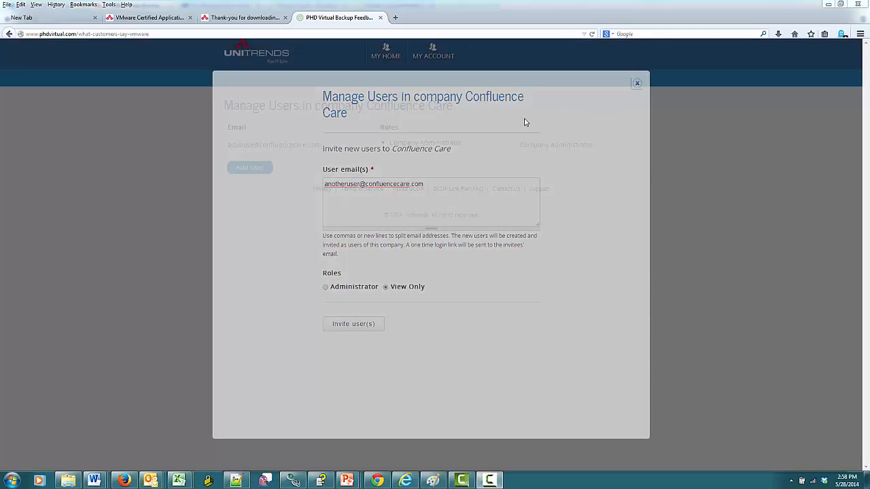
left_click(636, 83)
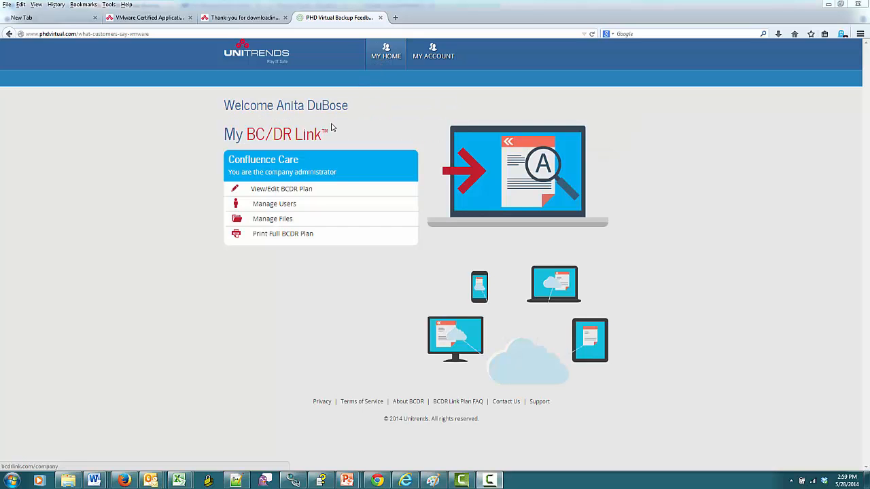
Step: Go to the Manage/Upload files page from Manage Files
left_click(272, 217)
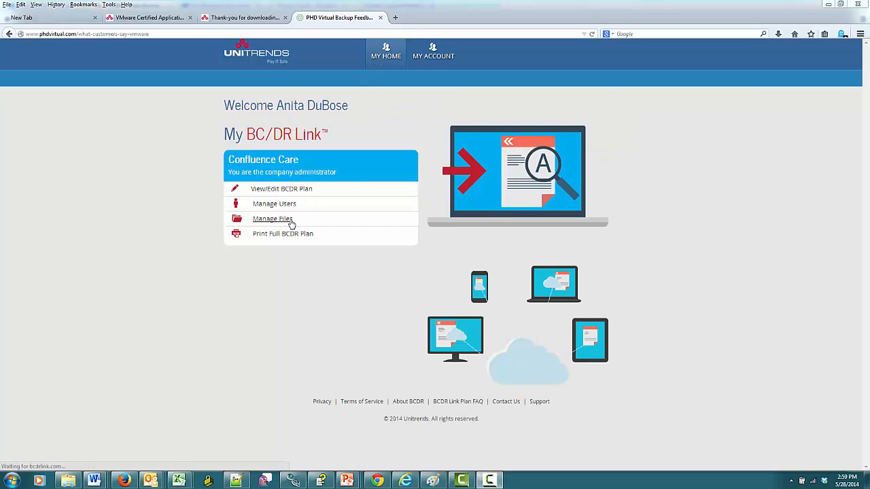
left_click(272, 217)
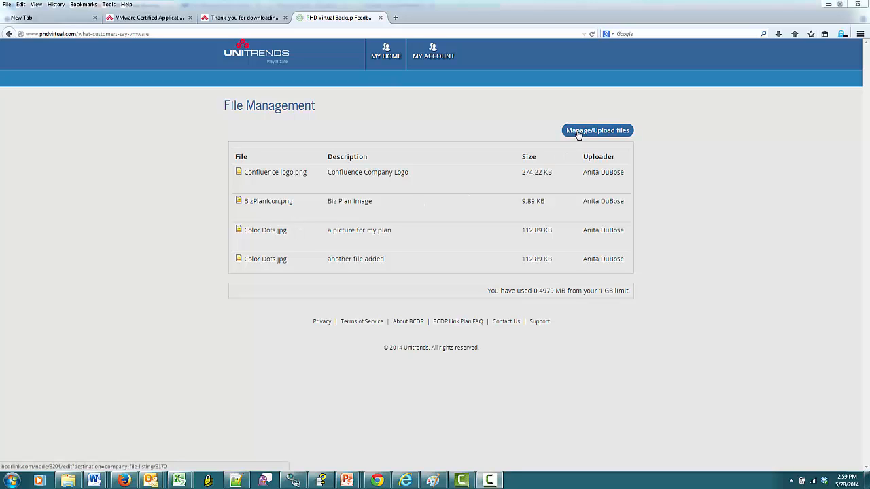
left_click(598, 130)
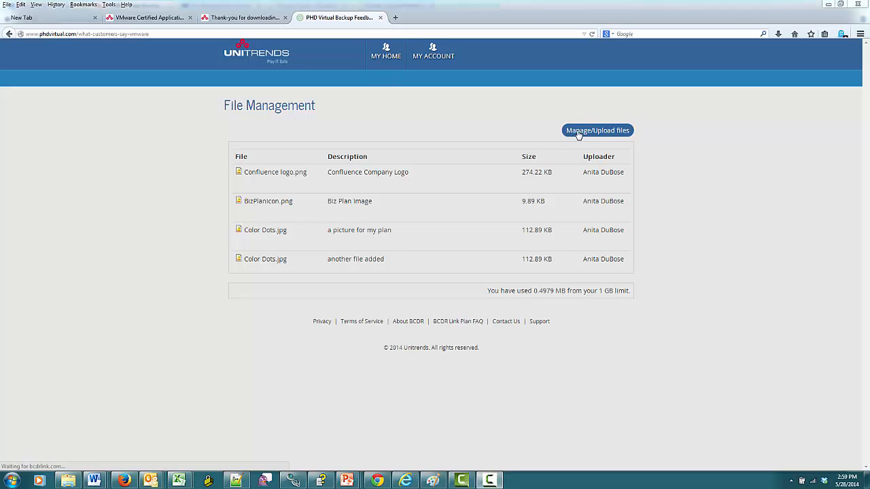
left_click(598, 130)
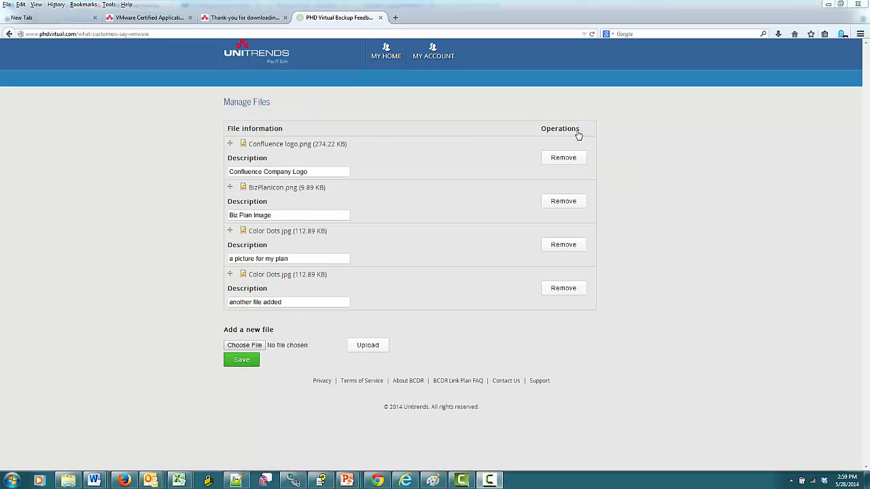
mouse_move(267, 350)
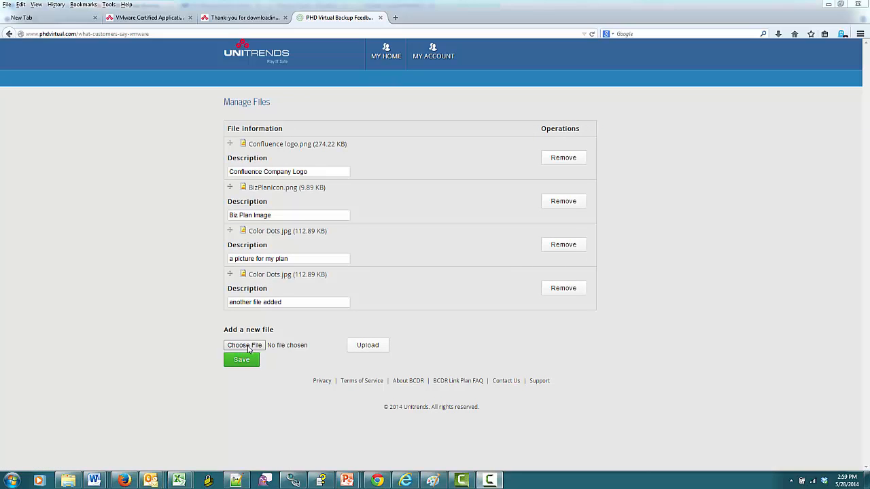
Step: Choose ConfluenceCare DR Plan.doc from the computer and upload it
left_click(245, 345)
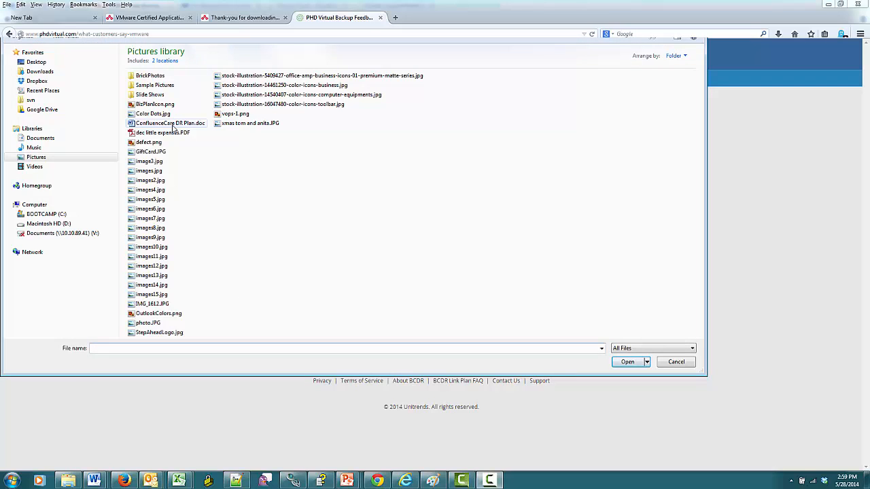
mouse_move(170, 123)
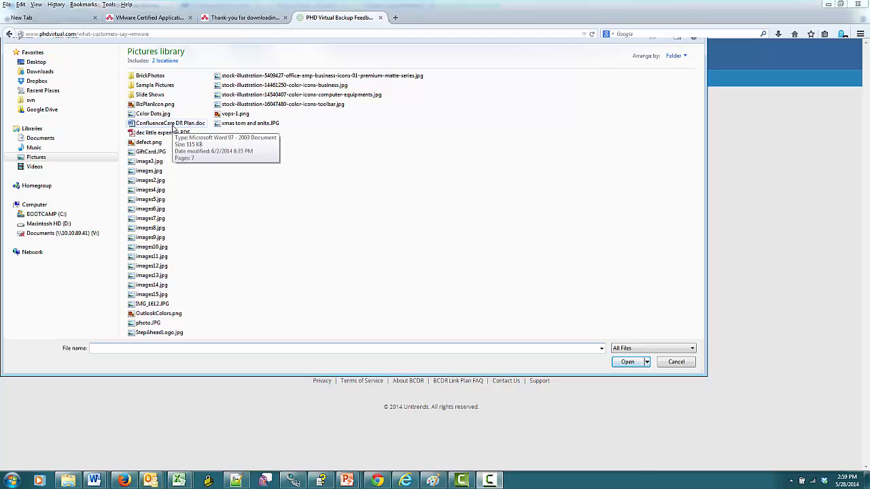
left_click(170, 122)
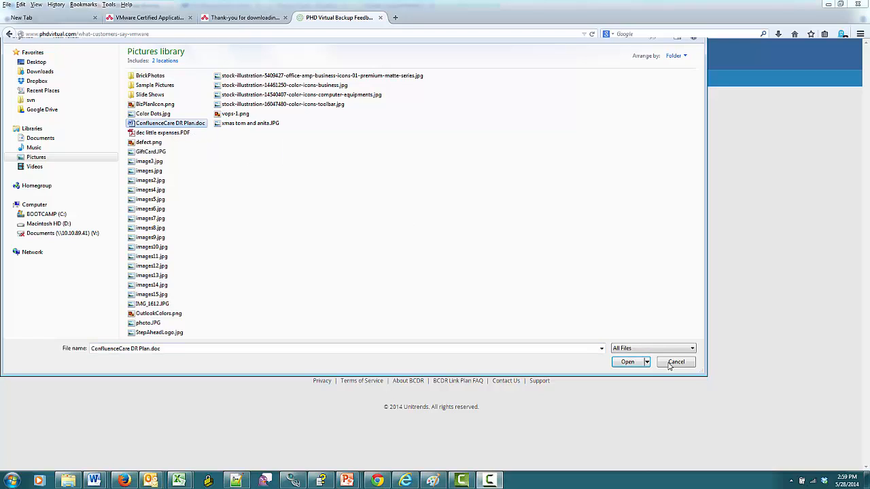
left_click(627, 362)
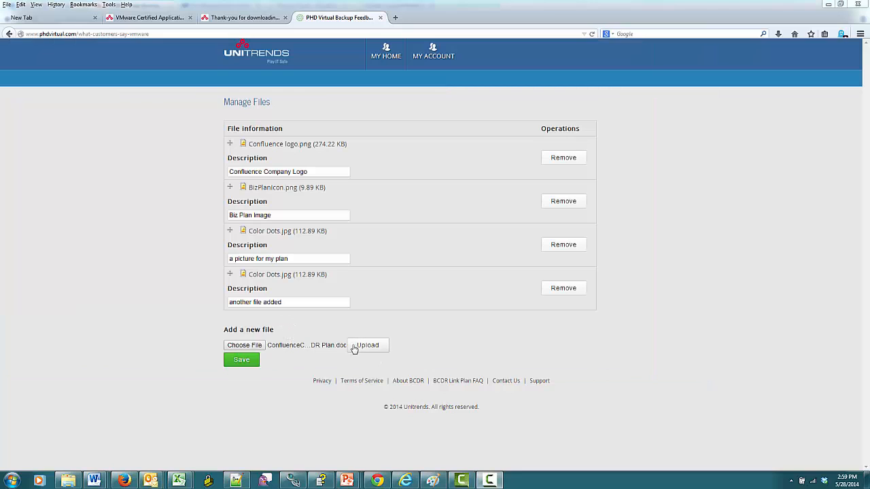
left_click(367, 345)
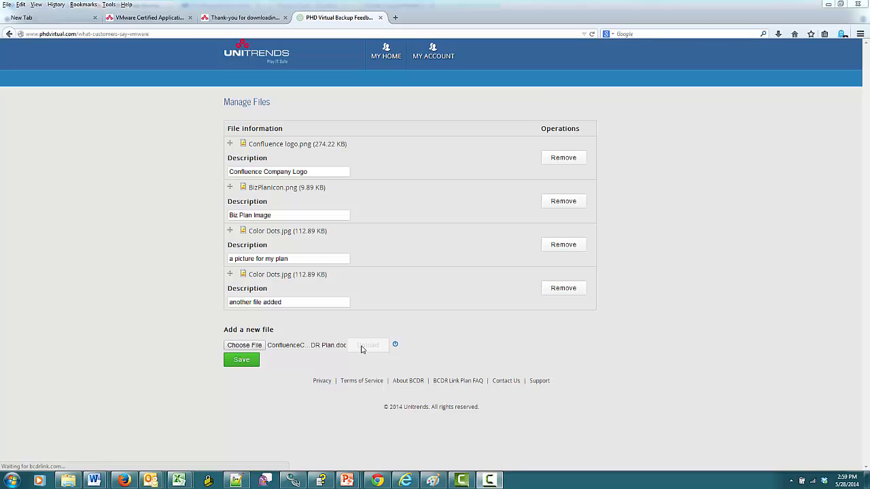
Step: Describe the uploaded DR plan file as 'Previous DR Plan' and save the file descriptions
left_click(367, 345)
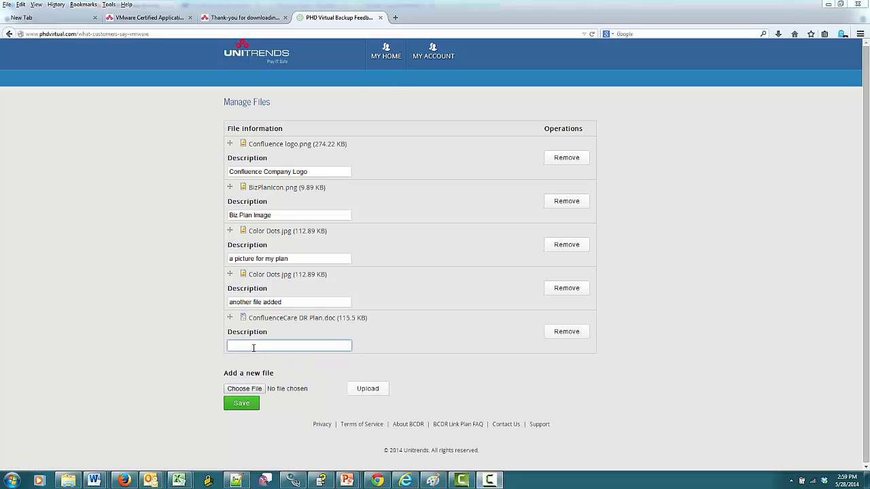
type("Prev")
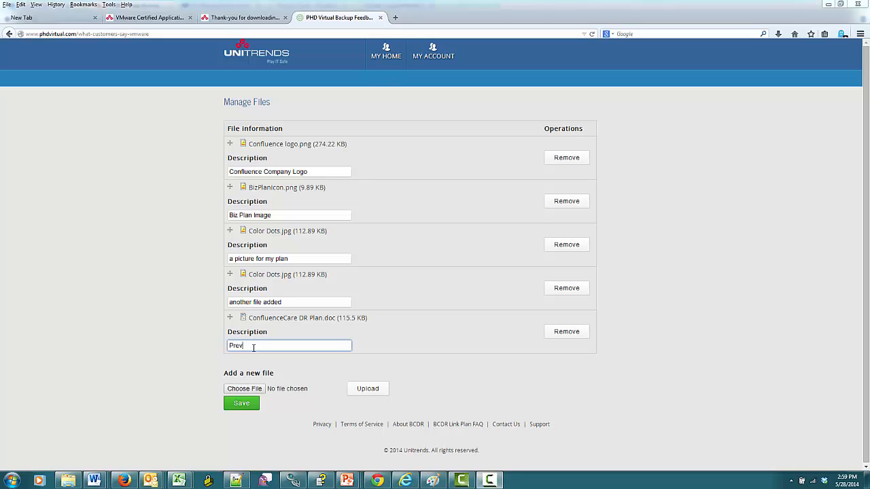
type("ious D")
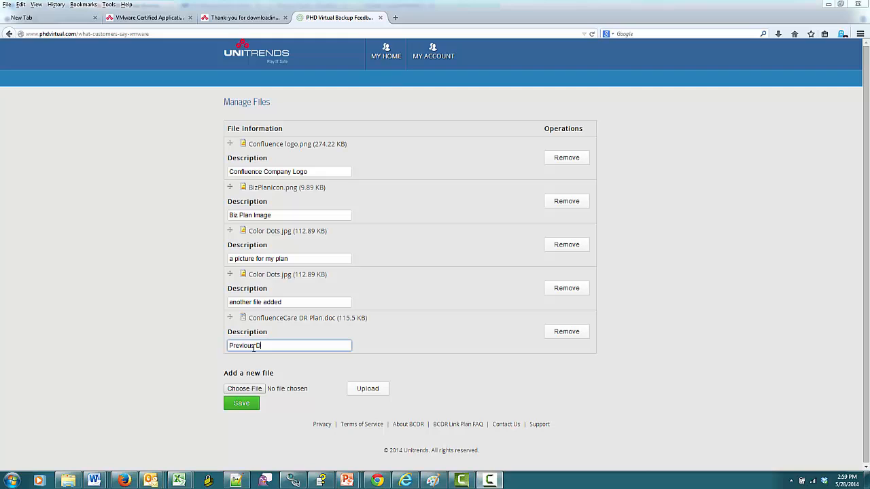
type("R Plan")
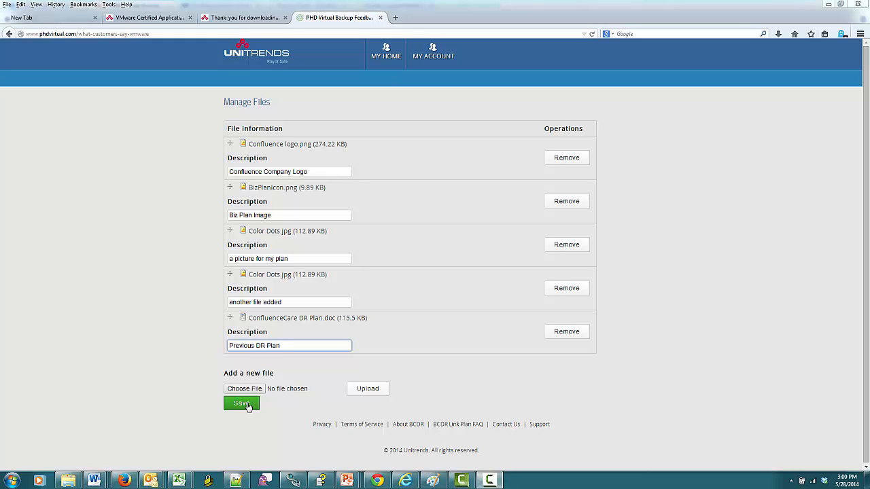
left_click(242, 403)
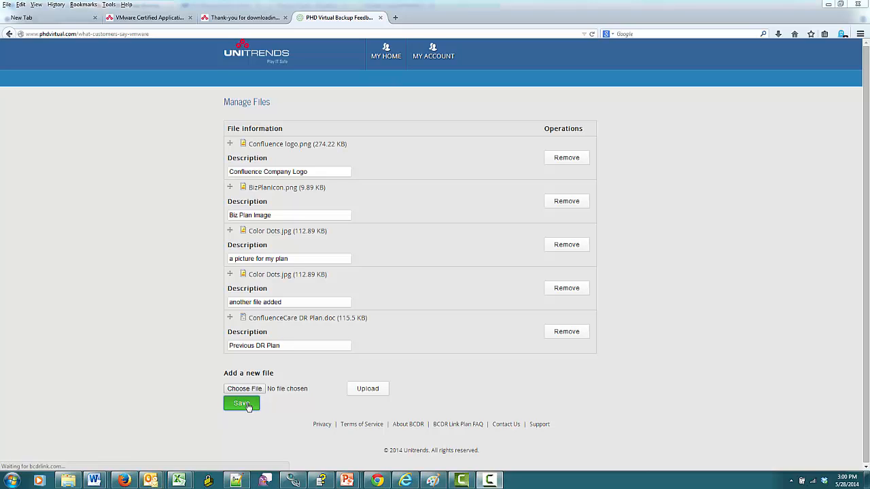
left_click(240, 403)
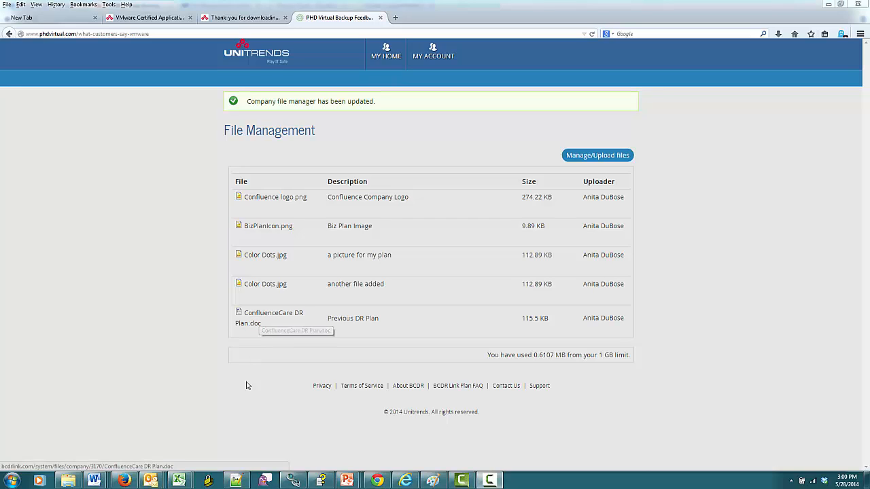
mouse_move(245, 401)
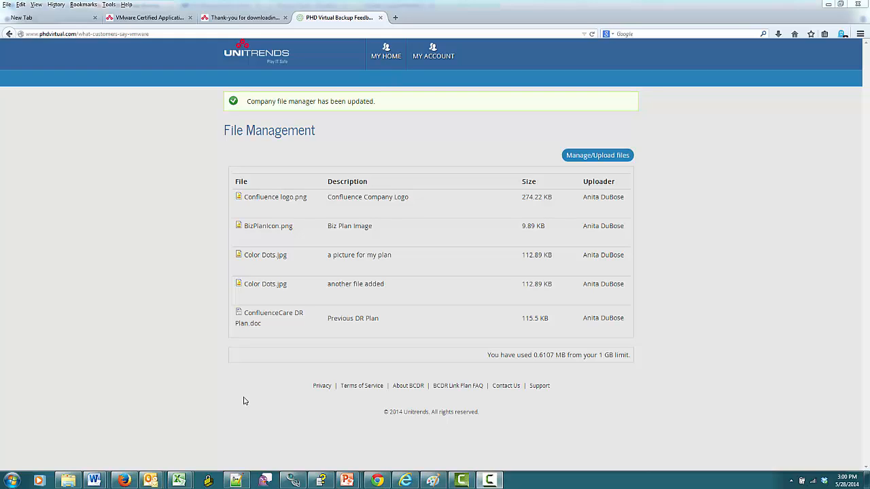
mouse_move(389, 164)
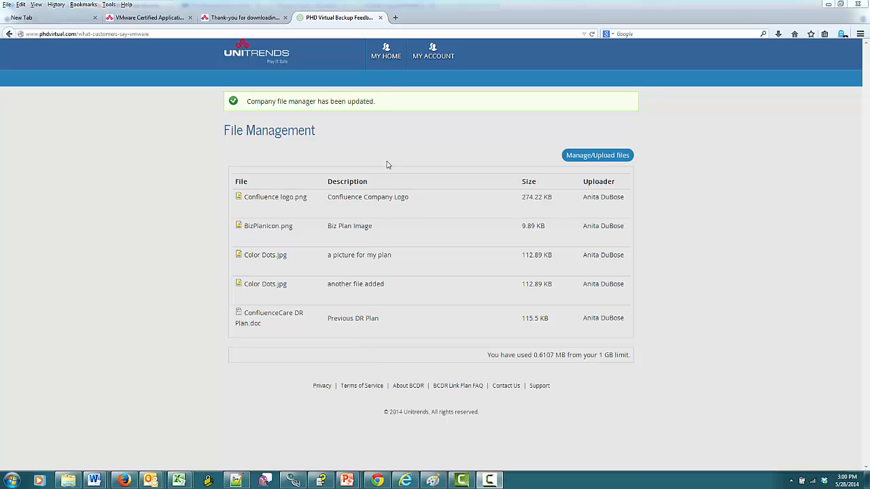
Step: Return to the My Home page
left_click(386, 55)
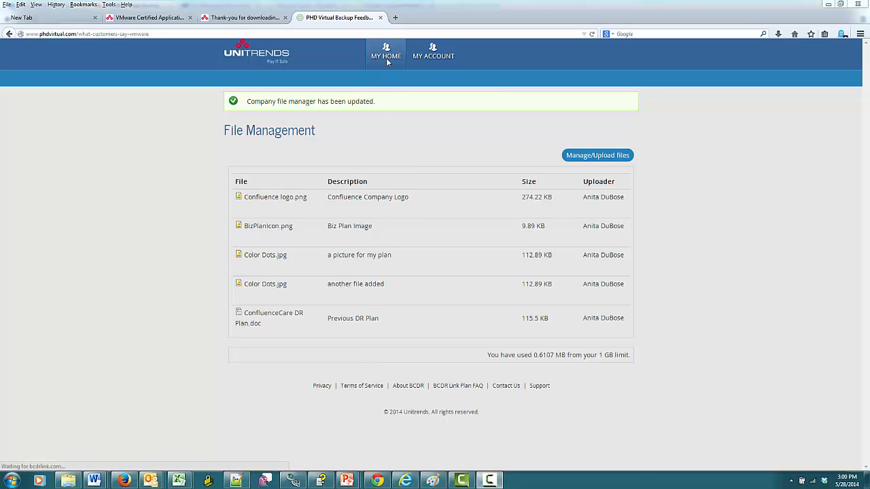
left_click(386, 56)
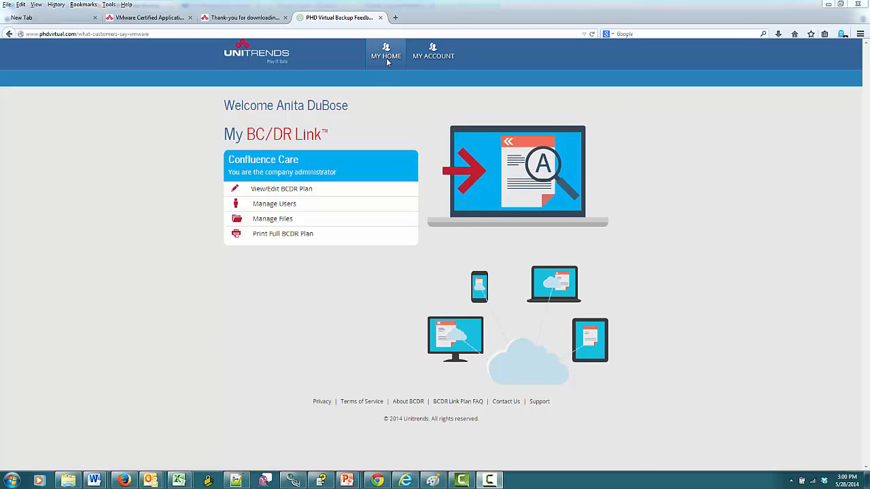